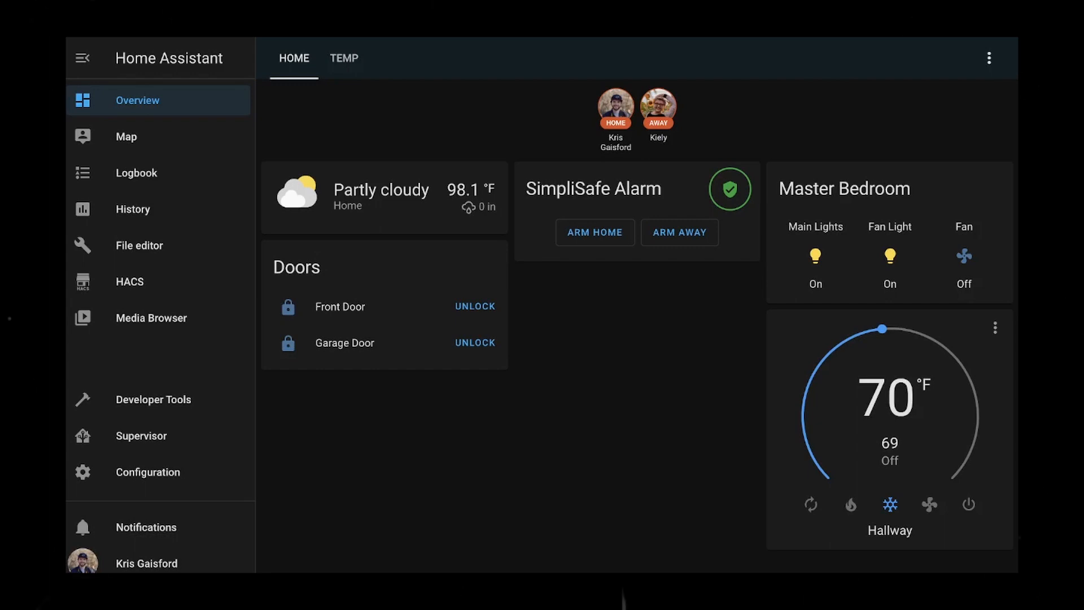
{"action": "mouse_move", "coordinate": [408, 96]}
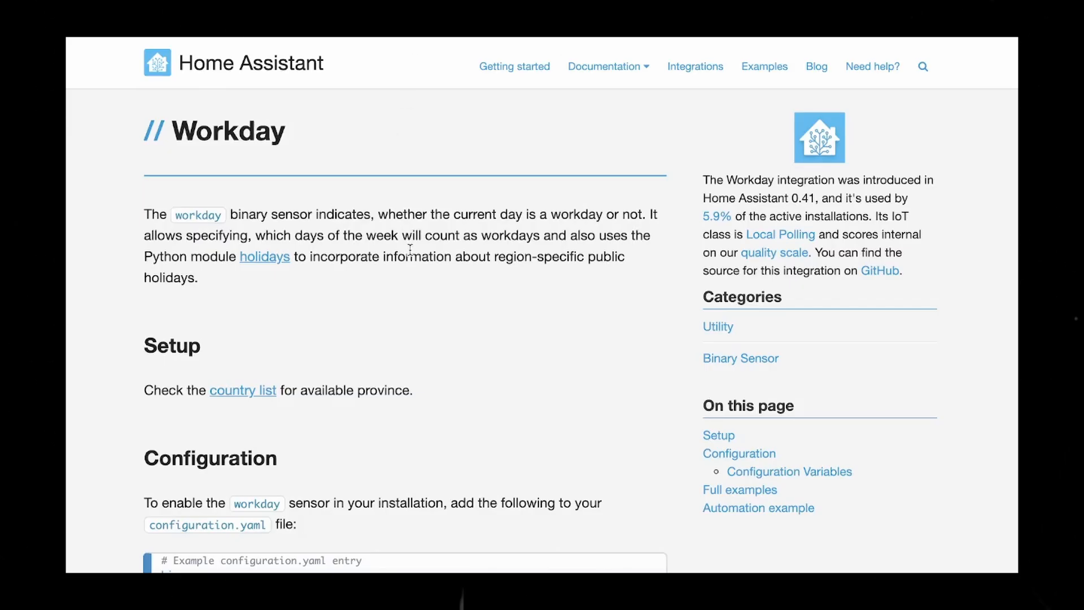
Step: Review the Workday sensor docs, then start browsing config files in the File editor
{"action": "scroll", "scroll_direction": "down", "scroll_amount": 3}
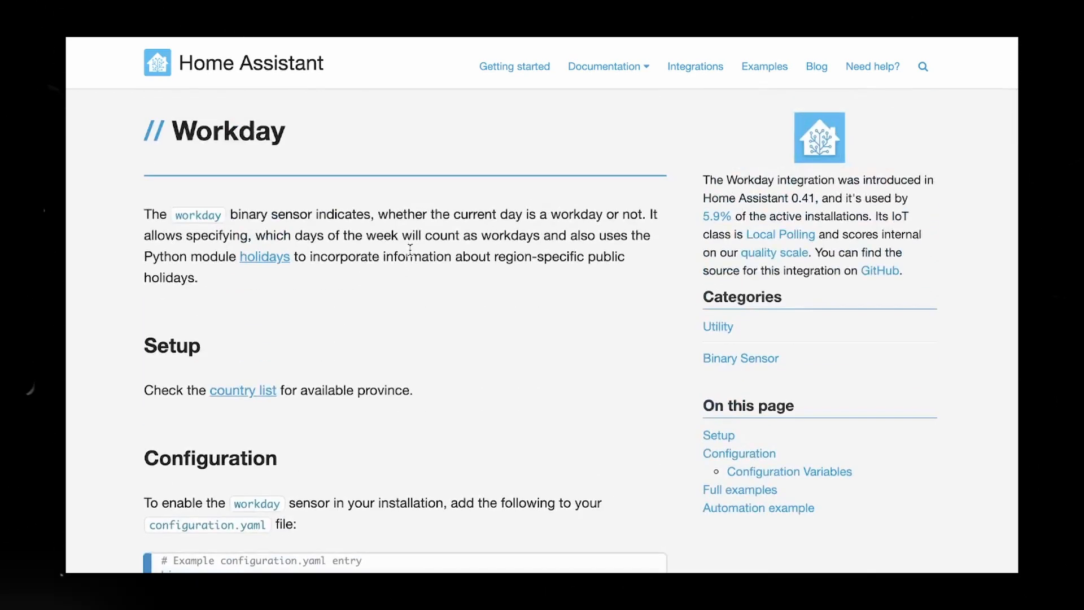
{"action": "scroll", "scroll_direction": "down", "scroll_amount": 3}
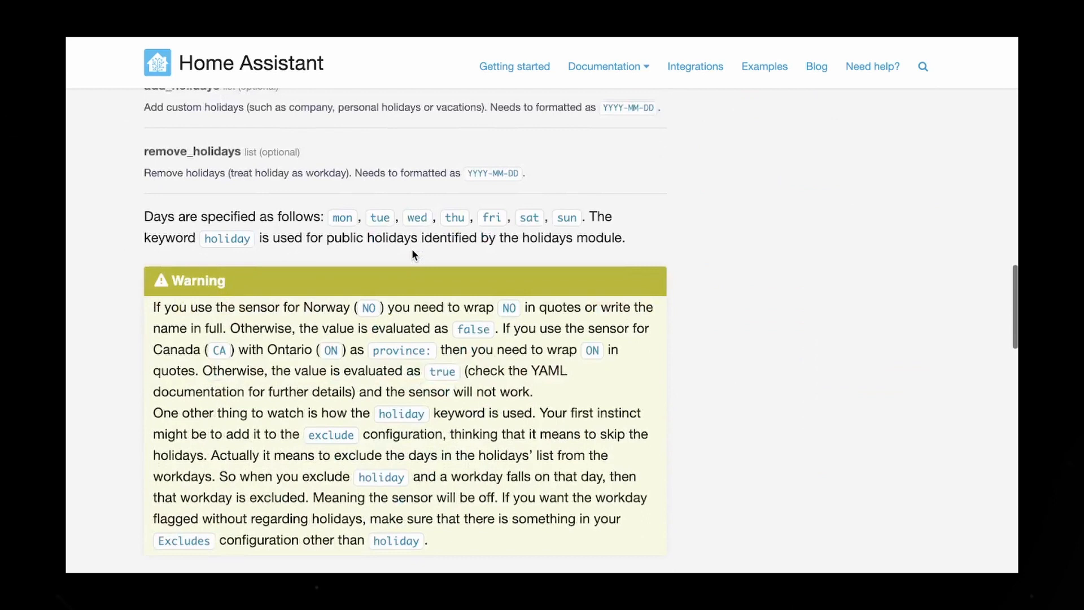
{"action": "scroll", "scroll_direction": "down", "scroll_amount": 3}
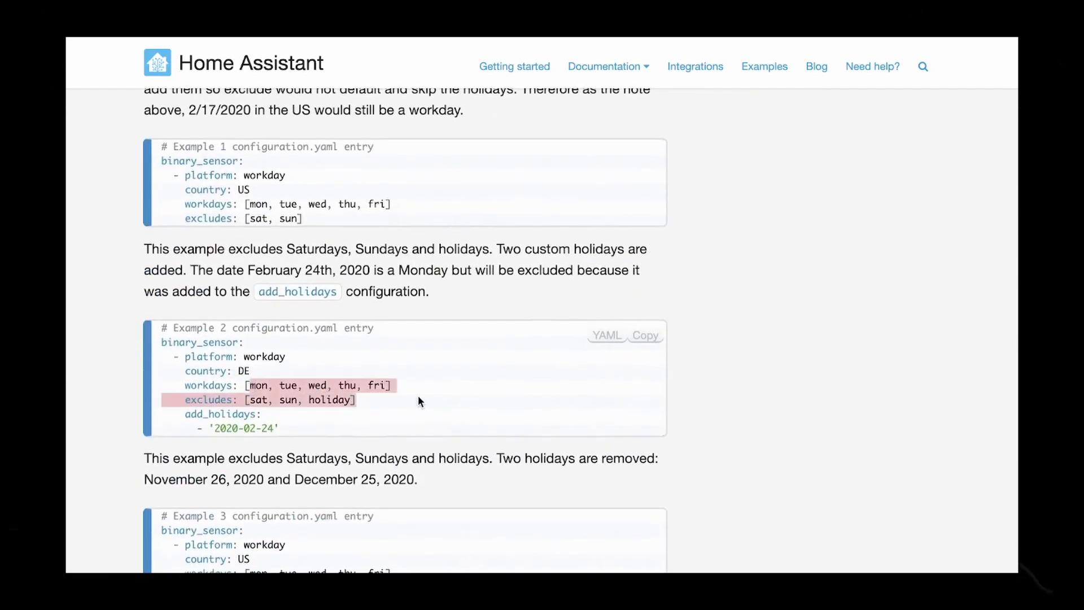
{"action": "scroll", "scroll_direction": "down", "scroll_amount": 3}
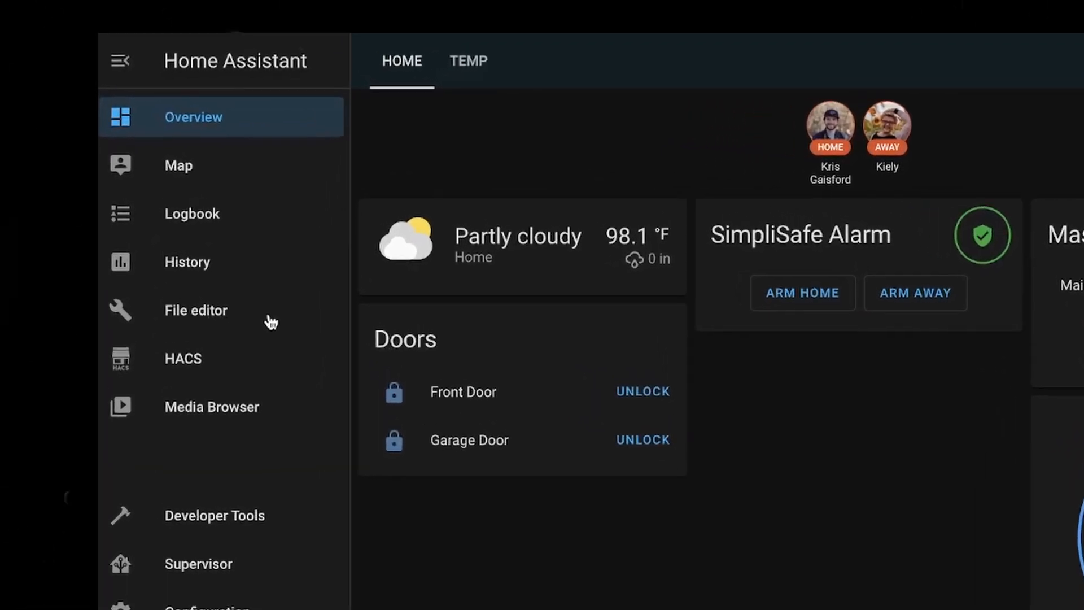
{"action": "left_click", "coordinate": [195, 310]}
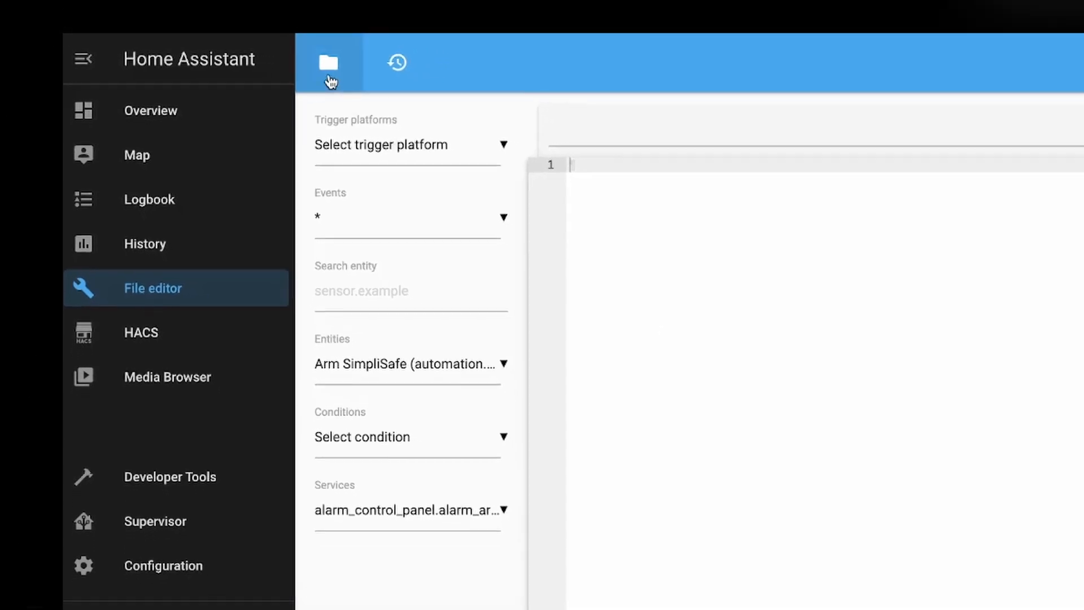
{"action": "left_click", "coordinate": [327, 62]}
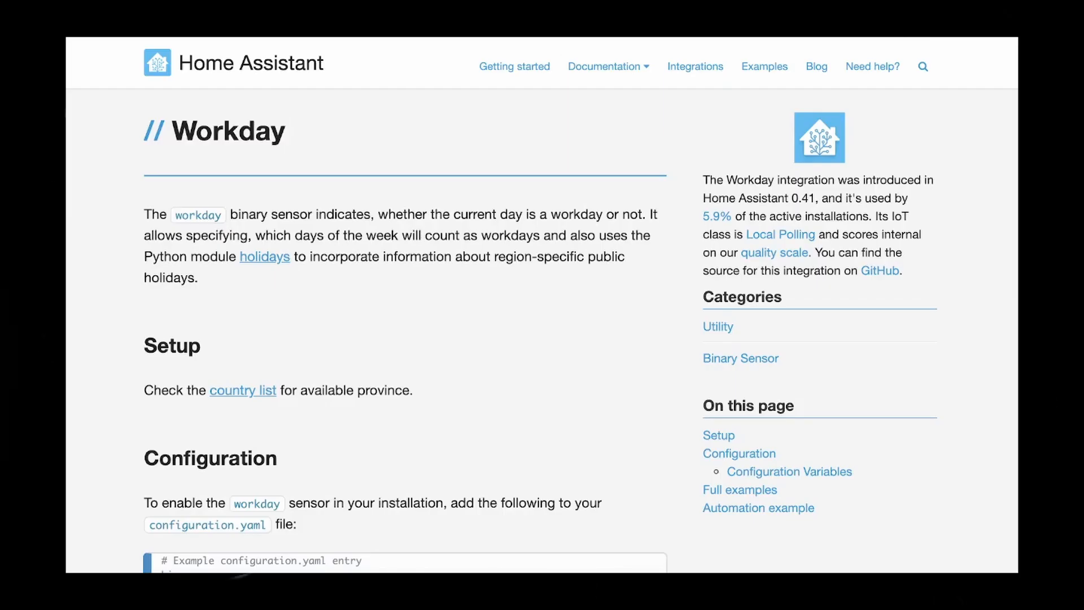
Step: Copy the Workday sensor Example 1 block (US, Mon–Fri workdays, weekends excluded)
{"action": "scroll", "scroll_direction": "down", "scroll_amount": 3}
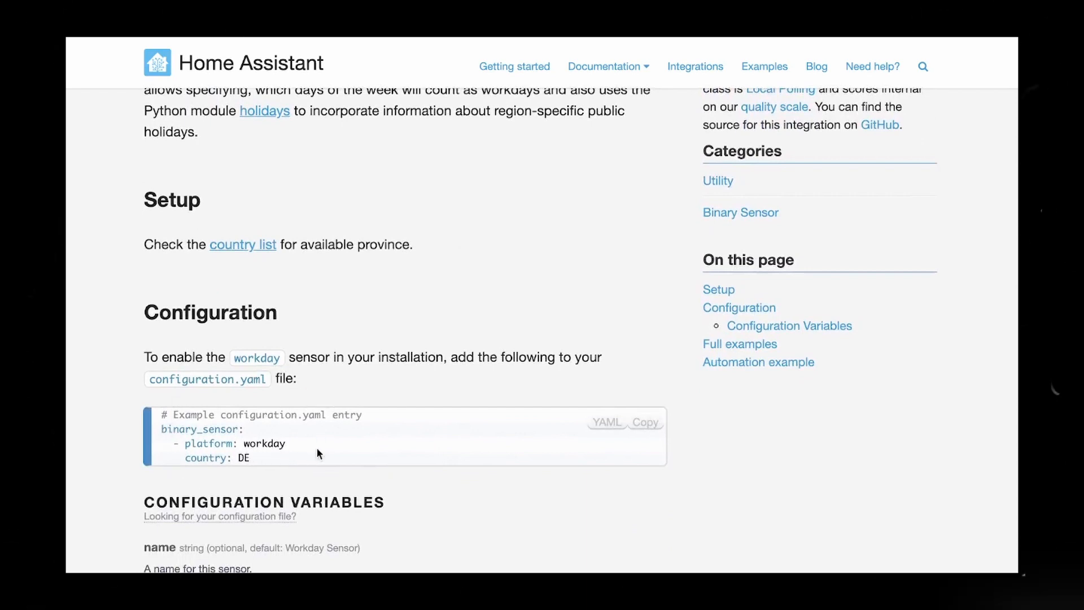
{"action": "mouse_move", "coordinate": [210, 425]}
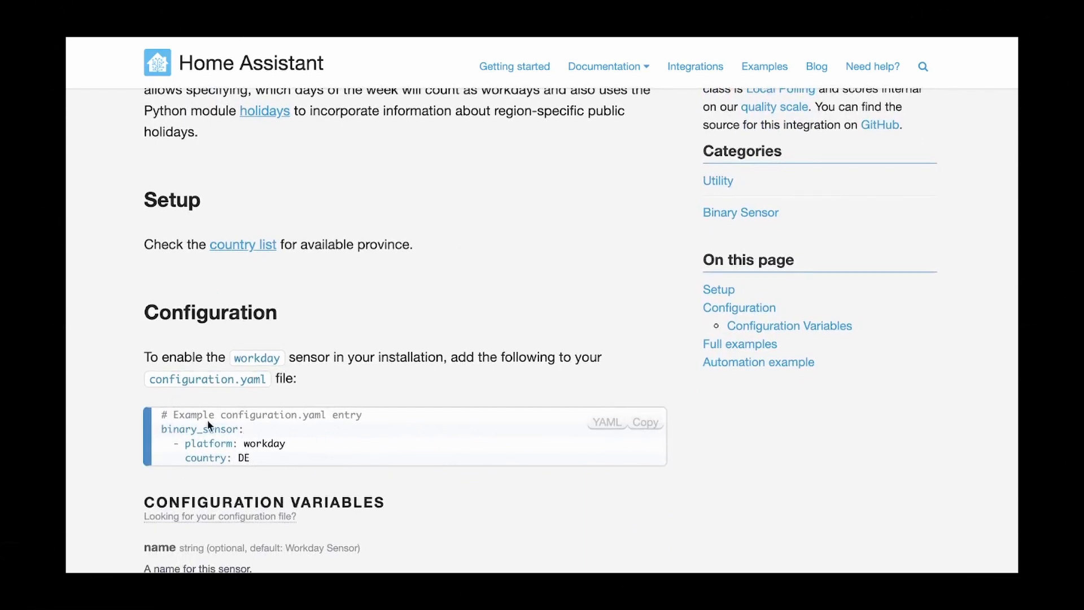
{"action": "scroll", "scroll_direction": "down", "scroll_amount": 3}
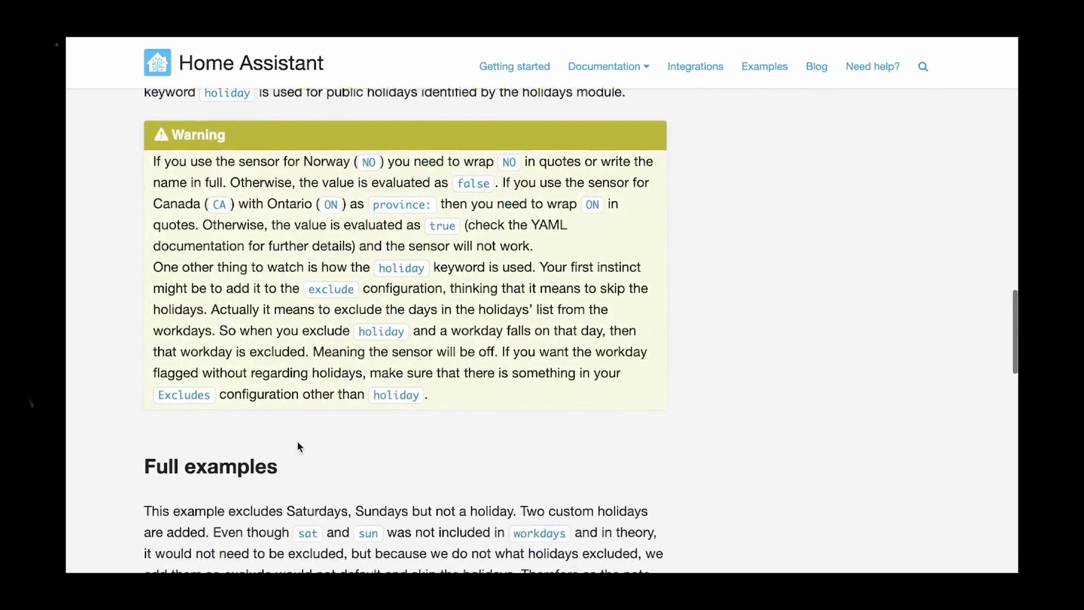
{"action": "scroll", "scroll_direction": "down", "scroll_amount": 3}
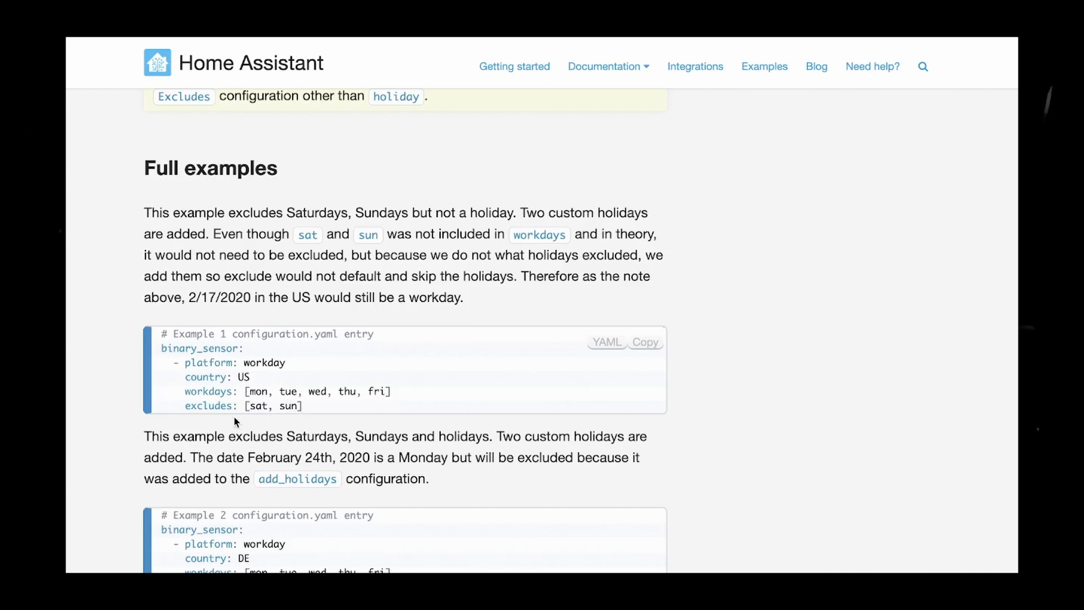
{"action": "mouse_move", "coordinate": [263, 384]}
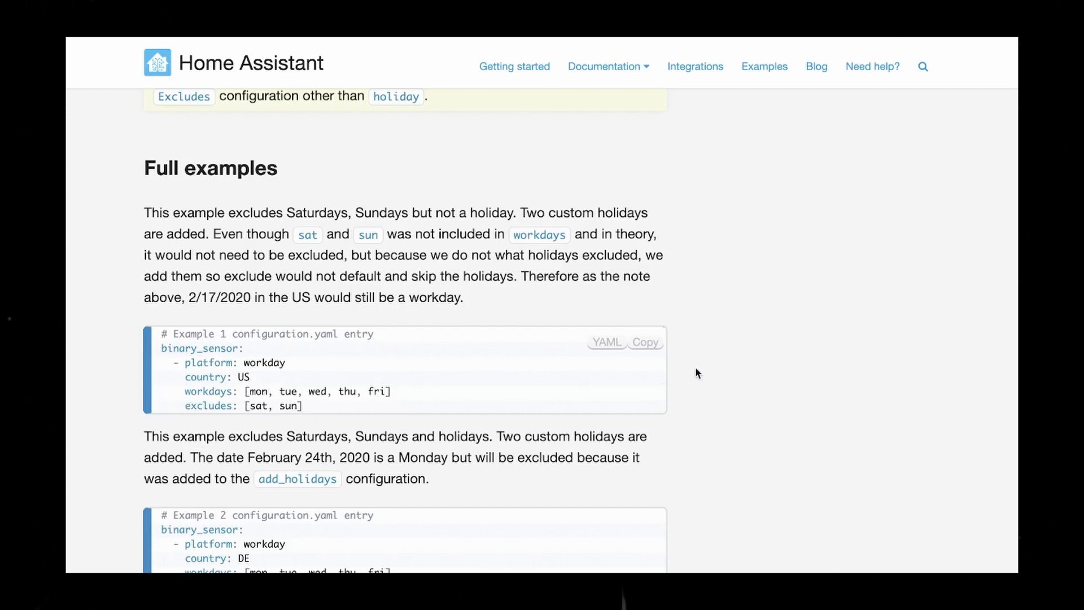
{"action": "left_click", "coordinate": [645, 342]}
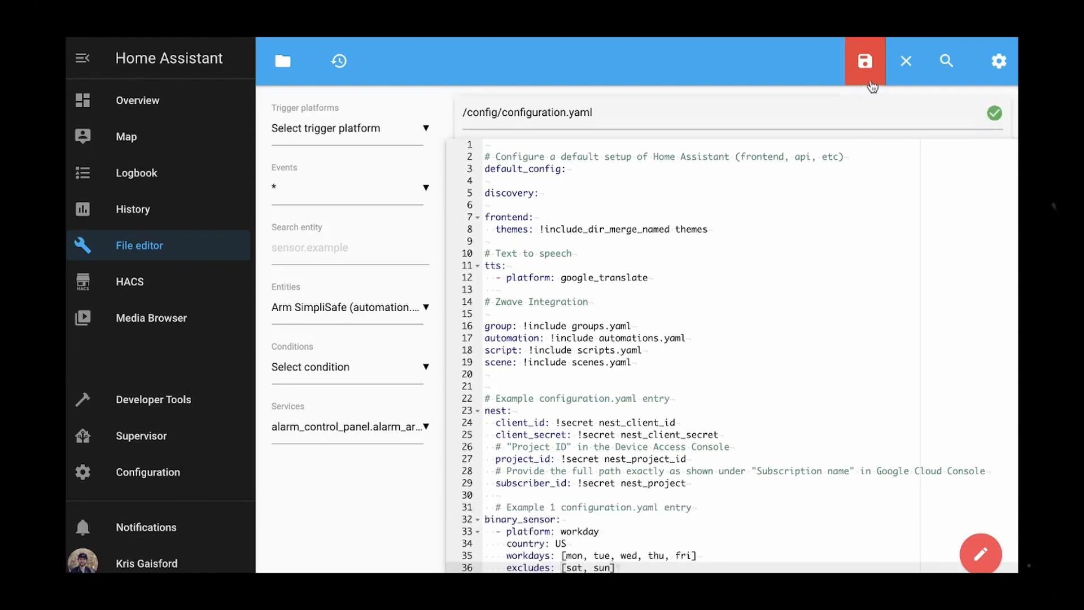
{"action": "left_click", "coordinate": [865, 61]}
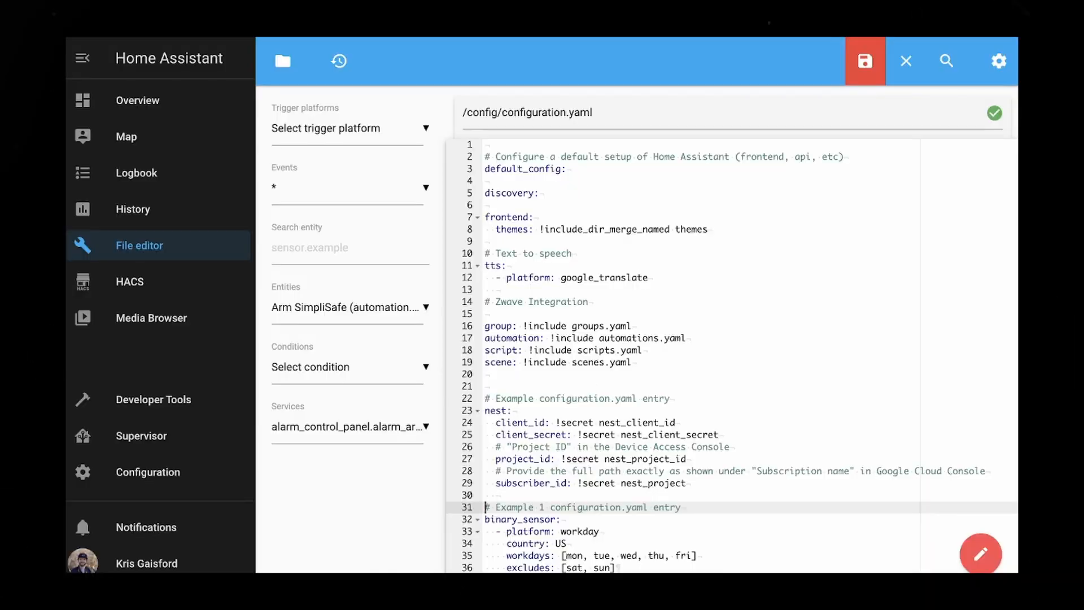
{"action": "triple_click", "coordinate": [583, 507]}
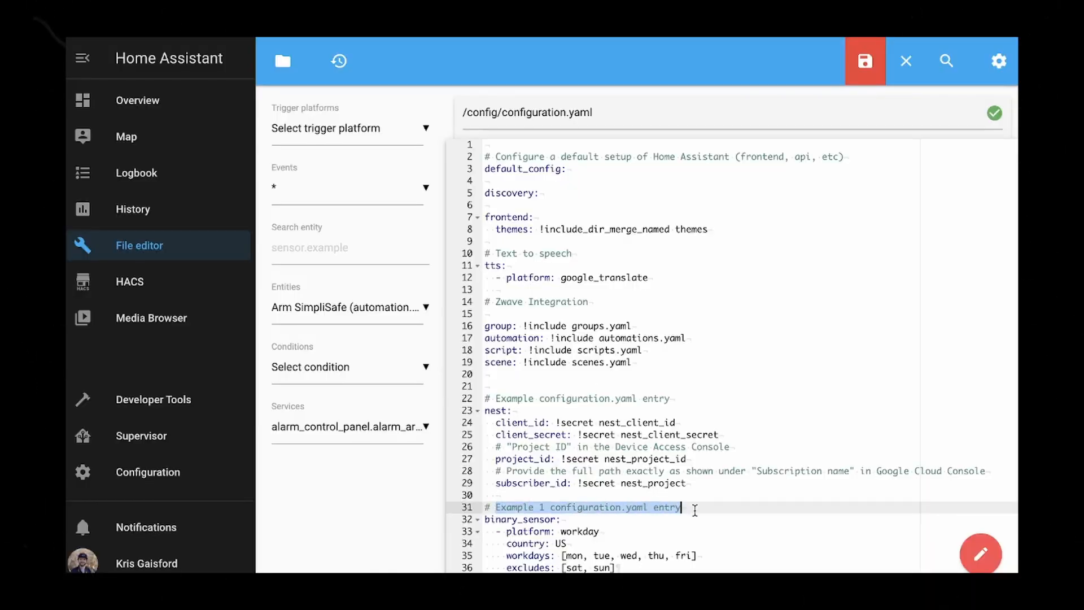
{"action": "type", "text": "https://www.home-assistant.io/integrations/workday"}
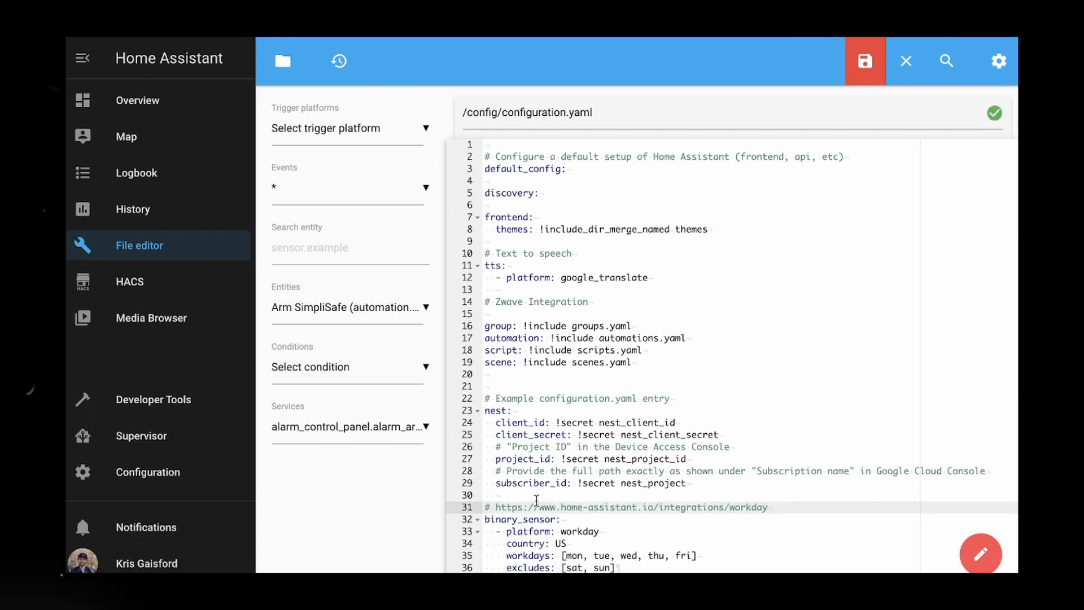
{"action": "mouse_move", "coordinate": [839, 225]}
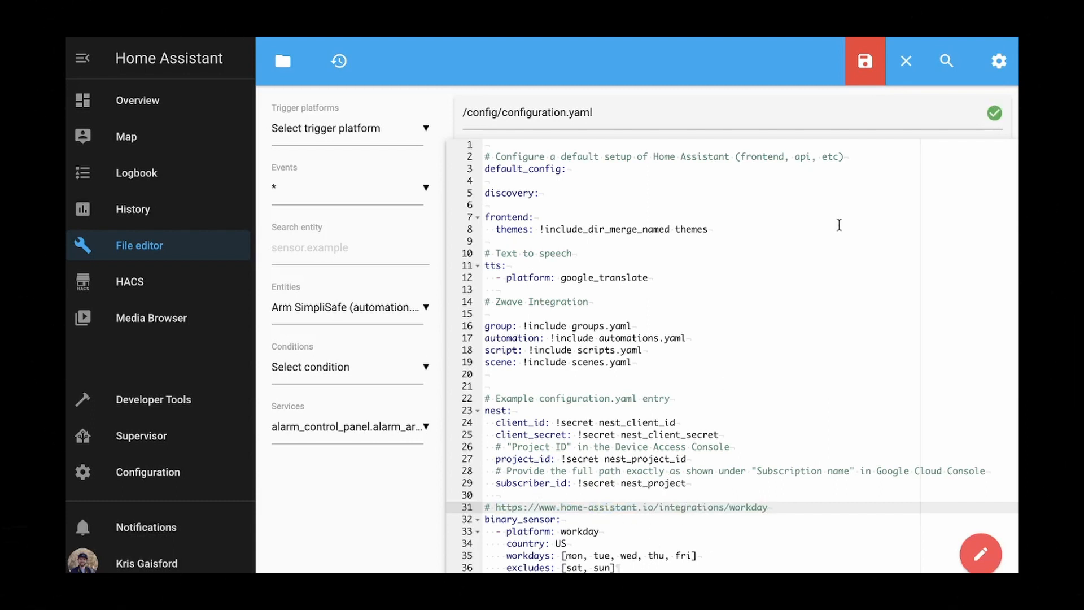
{"action": "left_click", "coordinate": [864, 61]}
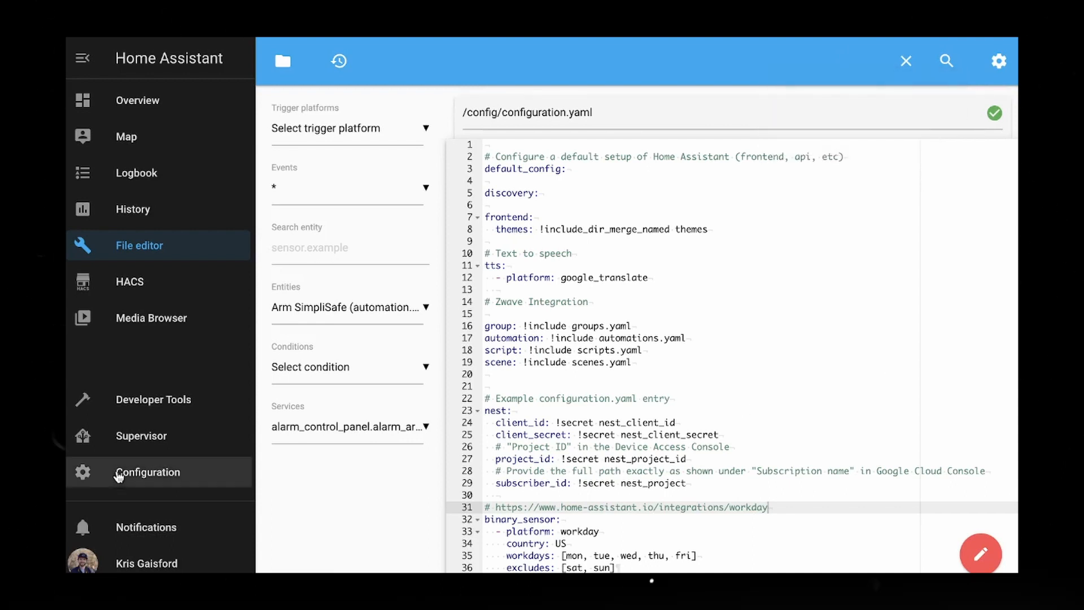
{"action": "left_click", "coordinate": [147, 472]}
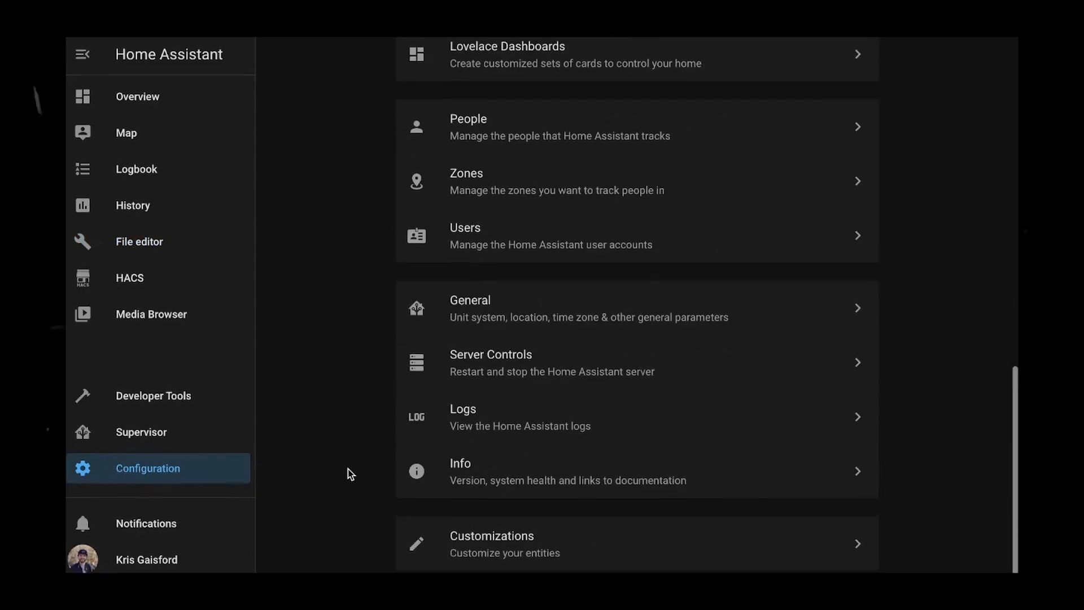
Step: Run Check Configuration in Server Controls, confirm it is valid, and restart Home Assistant
{"action": "left_click", "coordinate": [491, 361]}
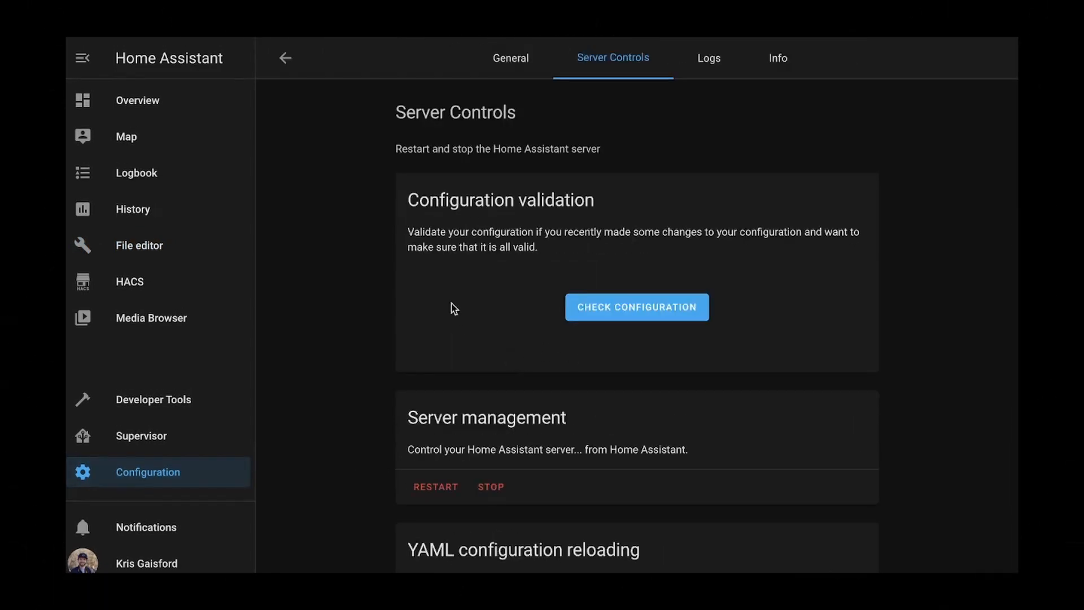
{"action": "left_click", "coordinate": [636, 307]}
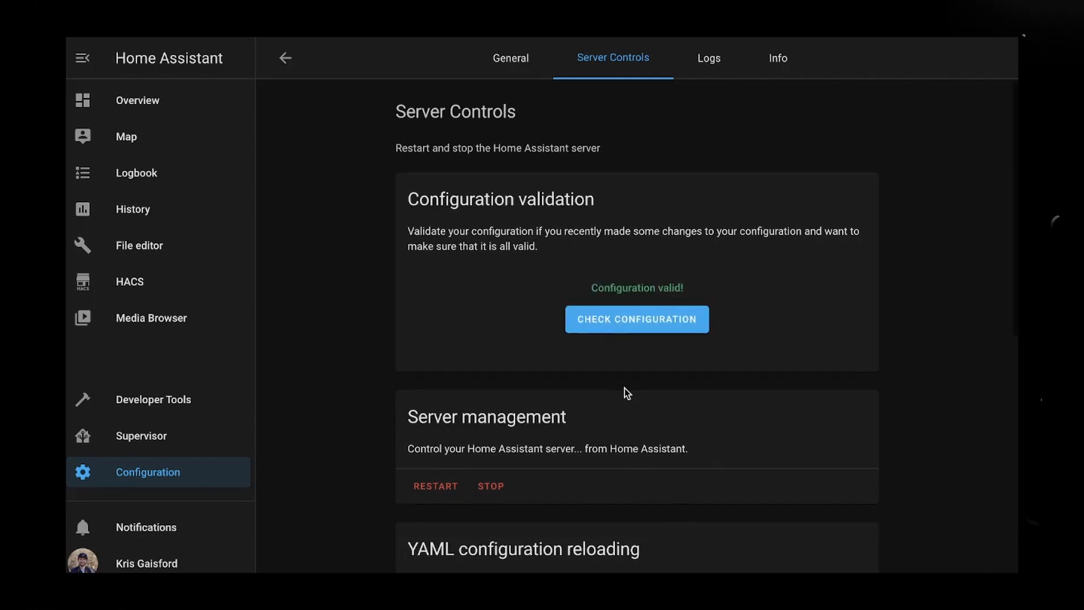
{"action": "mouse_move", "coordinate": [430, 491]}
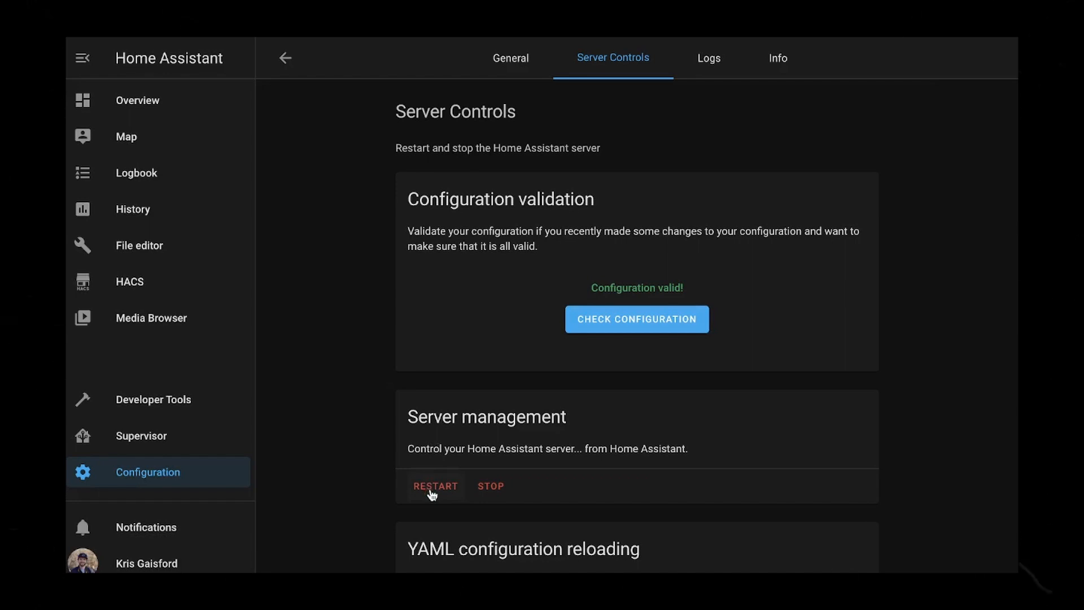
{"action": "left_click", "coordinate": [436, 486]}
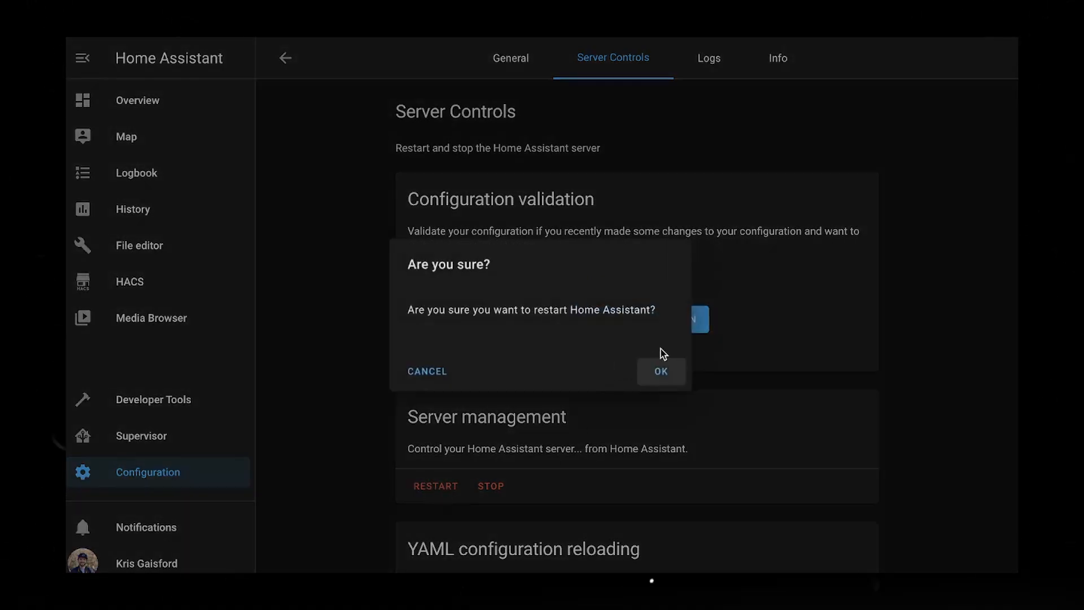
{"action": "left_click", "coordinate": [660, 371]}
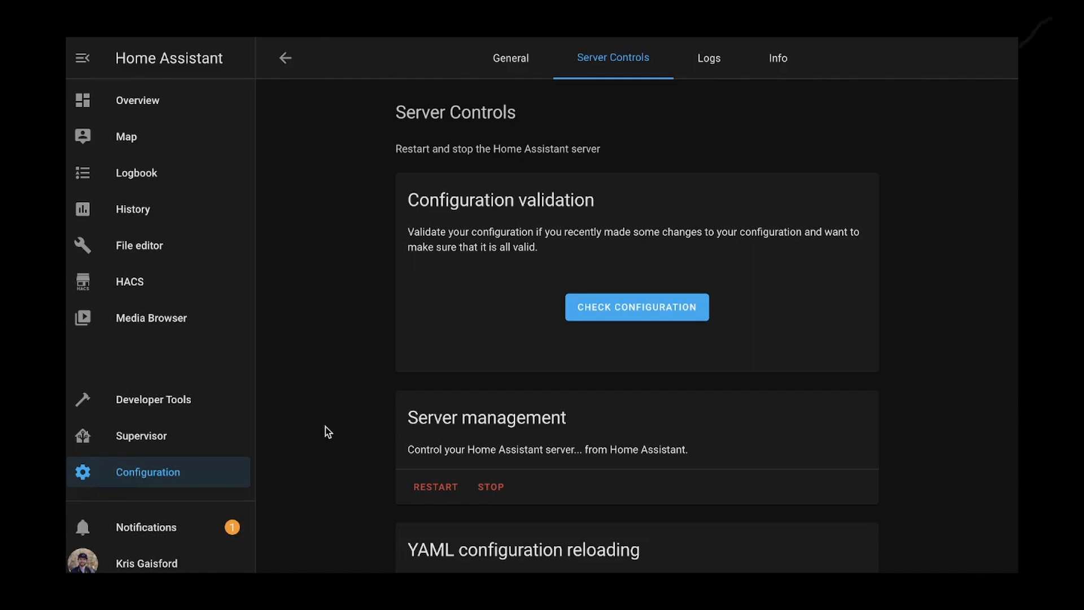
{"action": "left_click", "coordinate": [147, 472]}
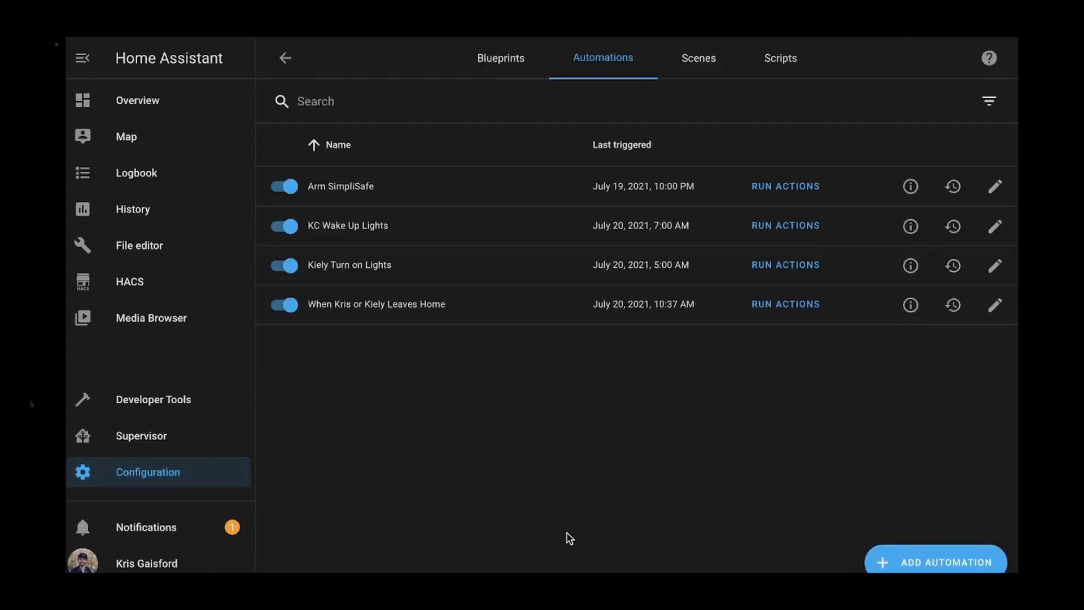
{"action": "mouse_move", "coordinate": [447, 380]}
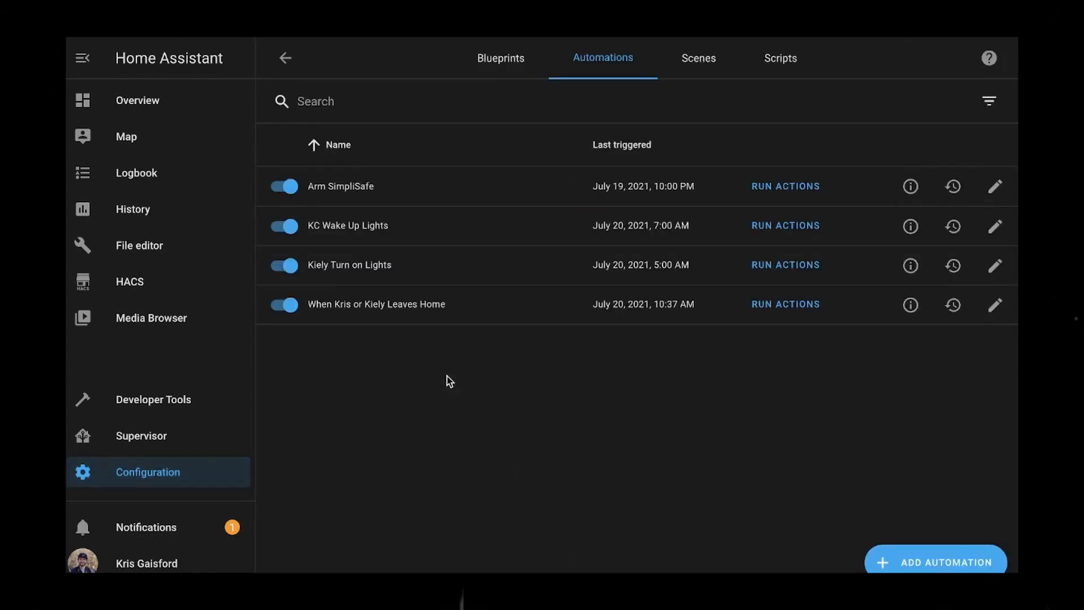
{"action": "mouse_move", "coordinate": [463, 230]}
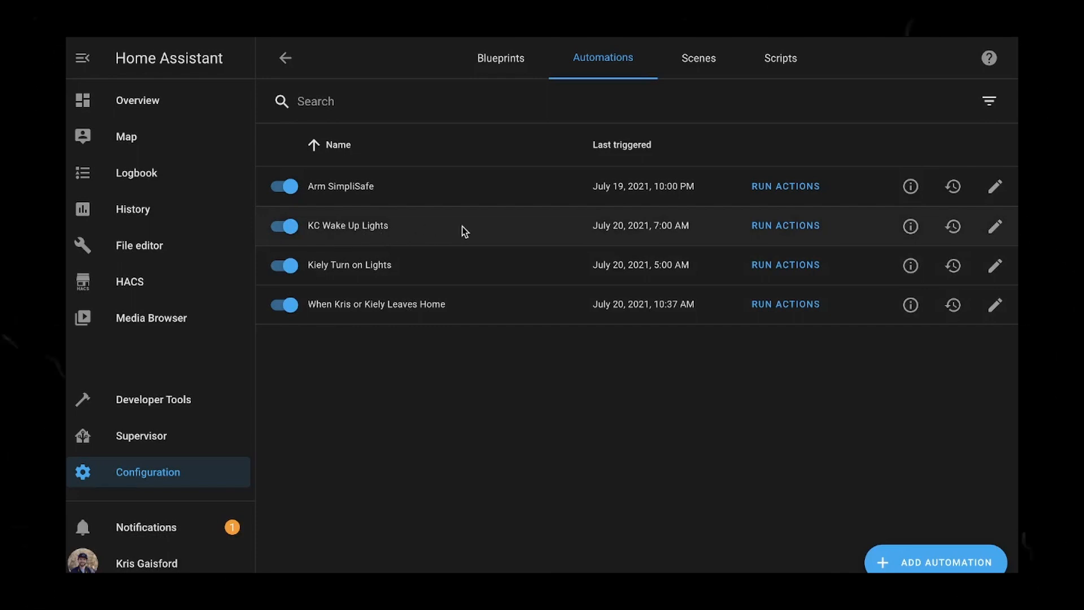
{"action": "mouse_move", "coordinate": [994, 227]}
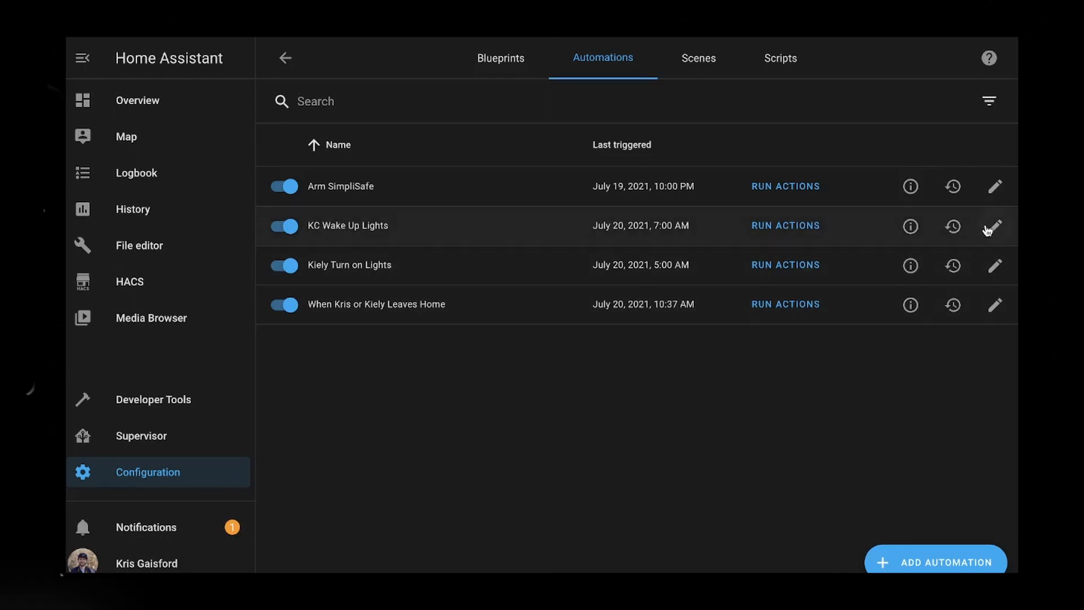
{"action": "left_click", "coordinate": [993, 226]}
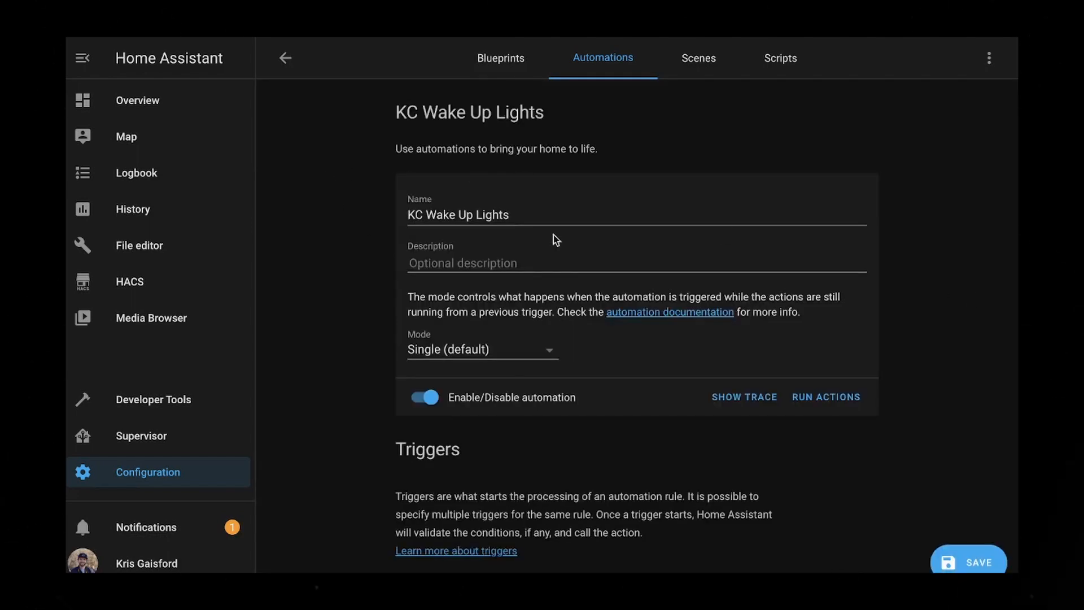
{"action": "scroll", "scroll_direction": "down", "scroll_amount": 3}
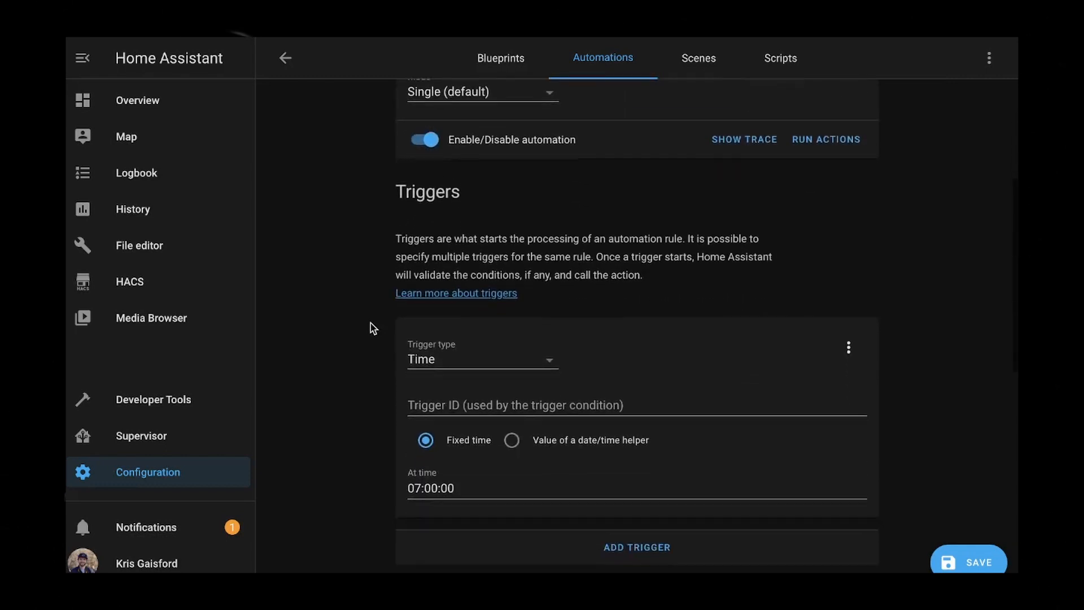
{"action": "scroll", "scroll_direction": "down", "scroll_amount": 3}
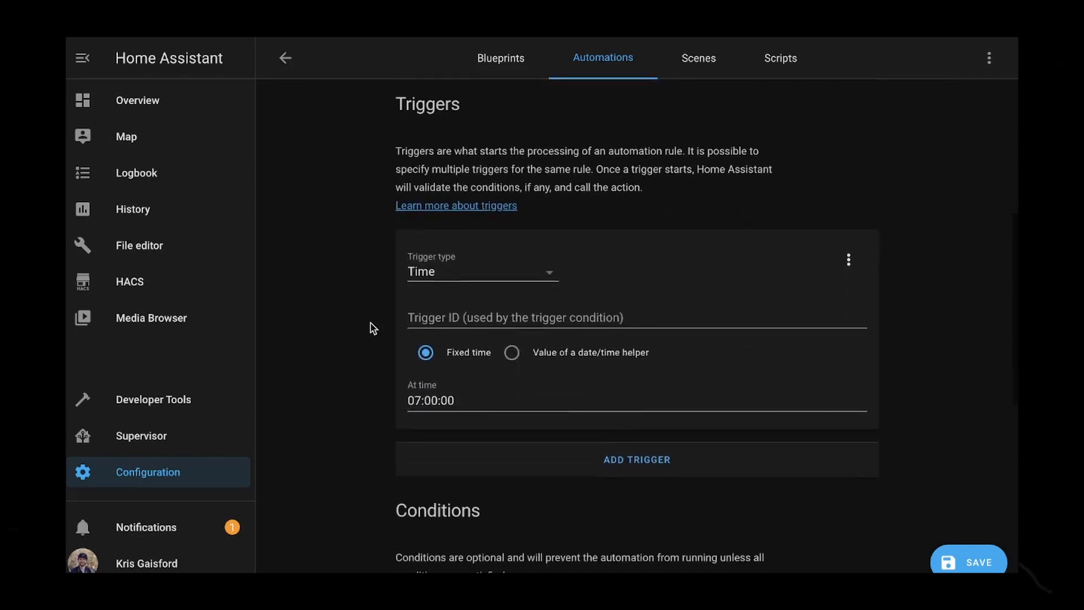
{"action": "scroll", "scroll_direction": "down", "scroll_amount": 3}
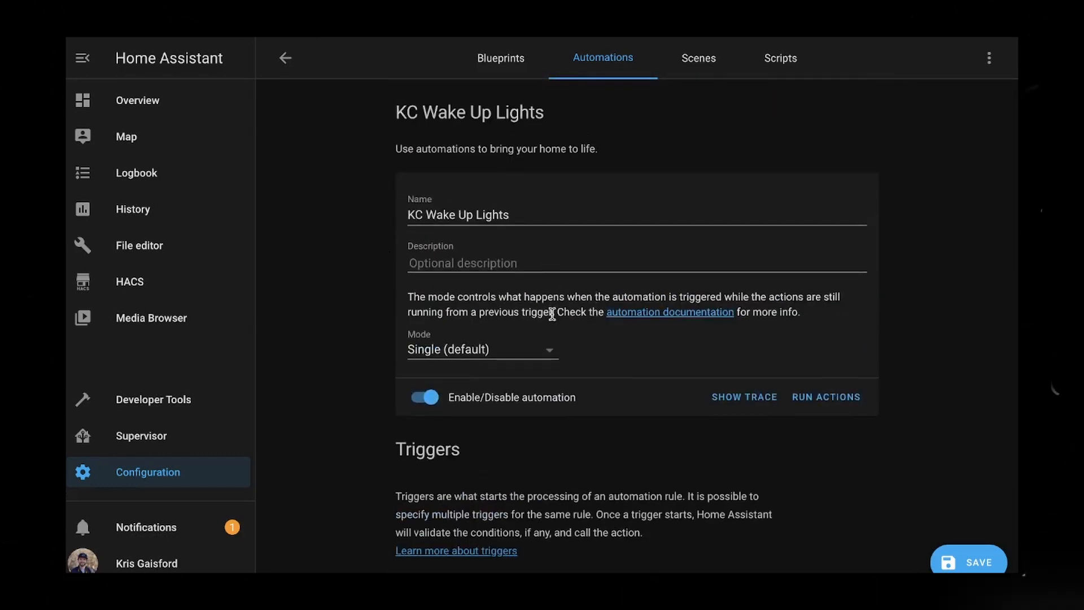
{"action": "scroll", "scroll_direction": "down", "scroll_amount": 3}
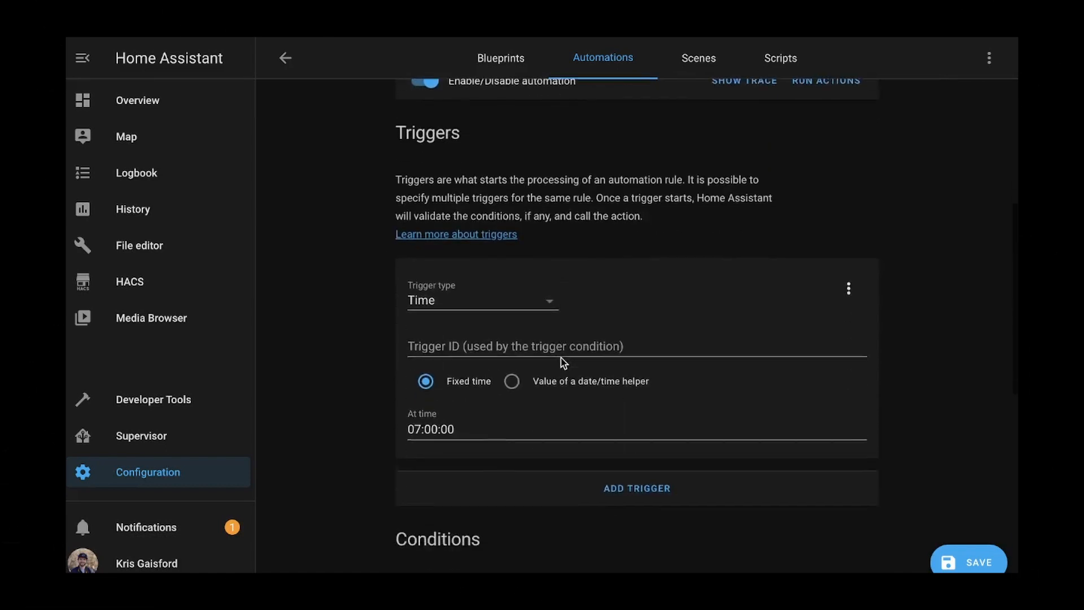
{"action": "scroll", "scroll_direction": "down", "scroll_amount": 3}
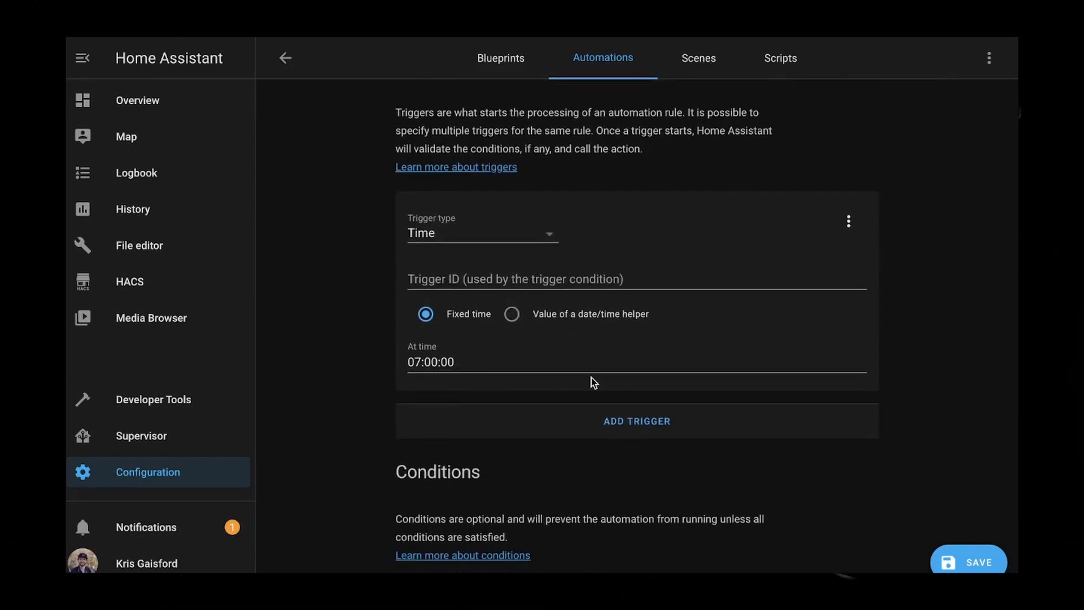
{"action": "scroll", "scroll_direction": "down", "scroll_amount": 3}
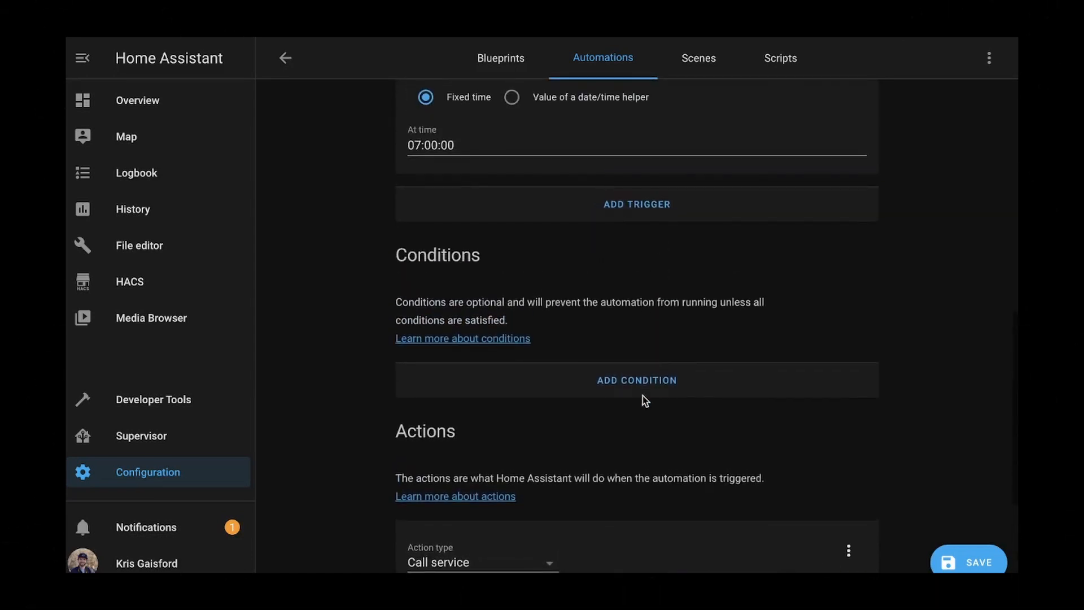
Step: Add a State condition on binary_sensor.workday_sensor with state 'on' to KC Wake Up Lights
{"action": "left_click", "coordinate": [636, 380]}
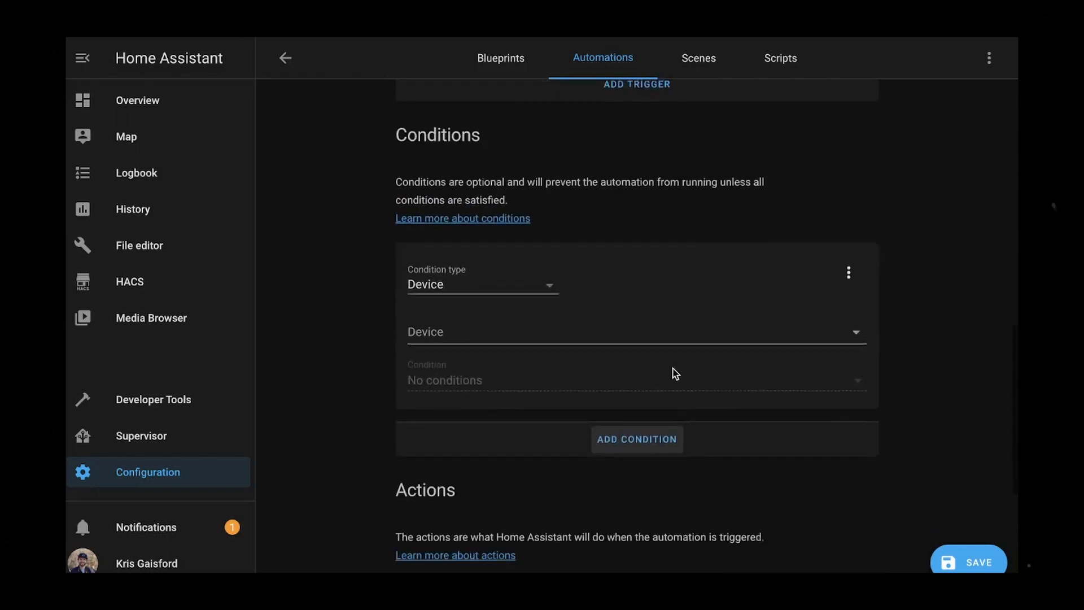
{"action": "left_click", "coordinate": [481, 285]}
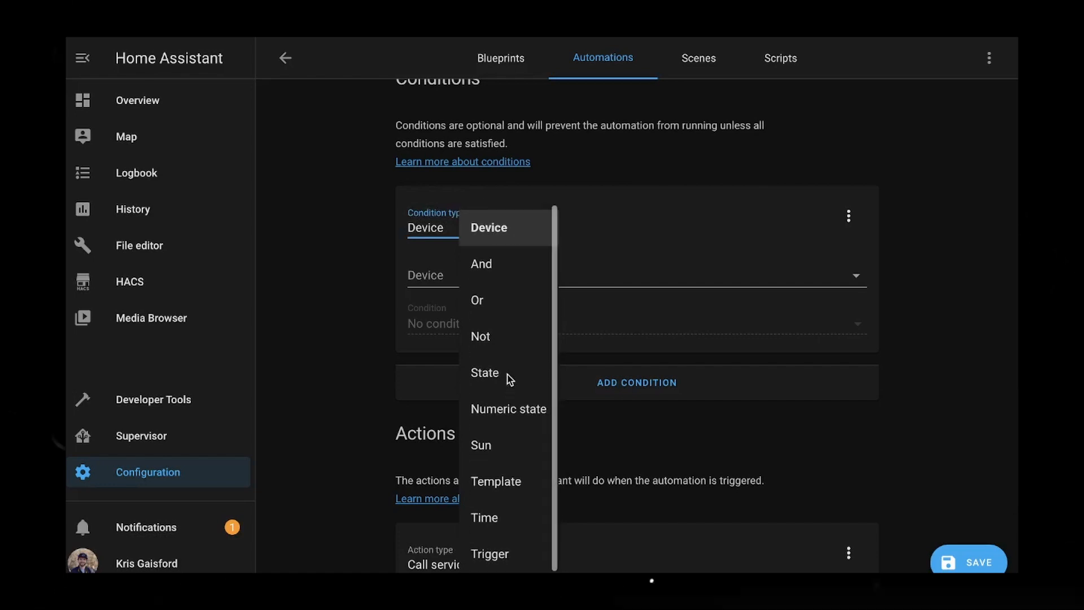
{"action": "left_click", "coordinate": [484, 372]}
{"action": "type", "text": "work"}
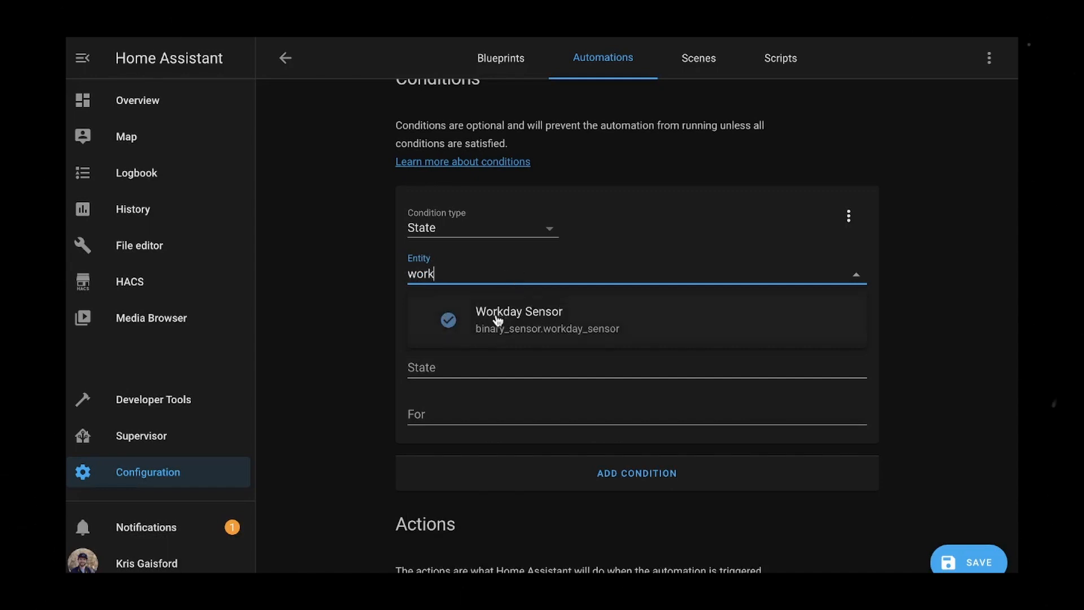
{"action": "left_click", "coordinate": [519, 319]}
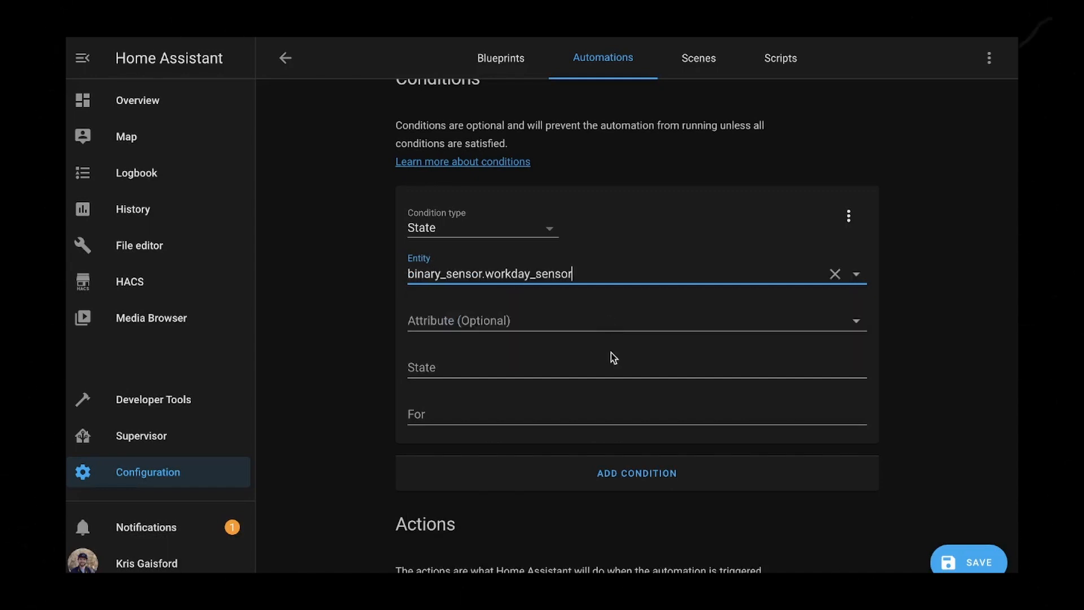
{"action": "mouse_move", "coordinate": [522, 320]}
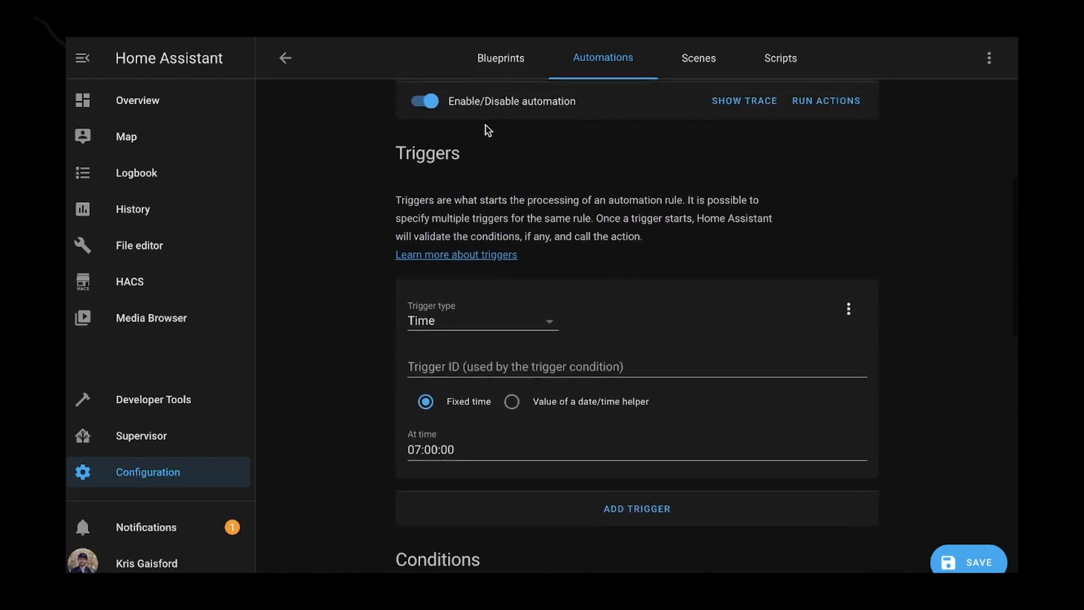
{"action": "scroll", "scroll_direction": "down", "scroll_amount": 3}
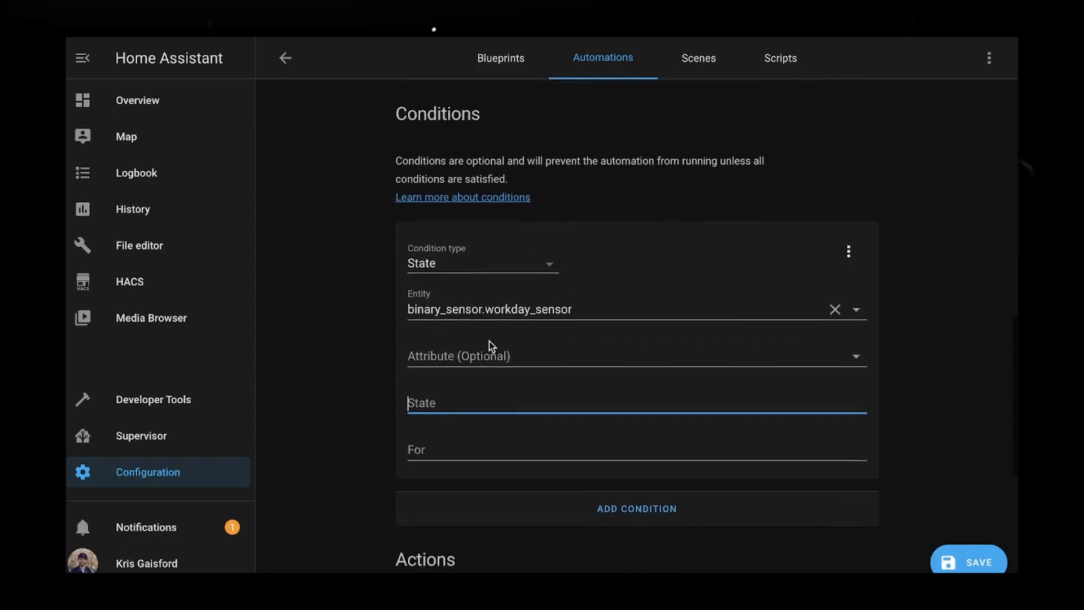
{"action": "type", "text": "on"}
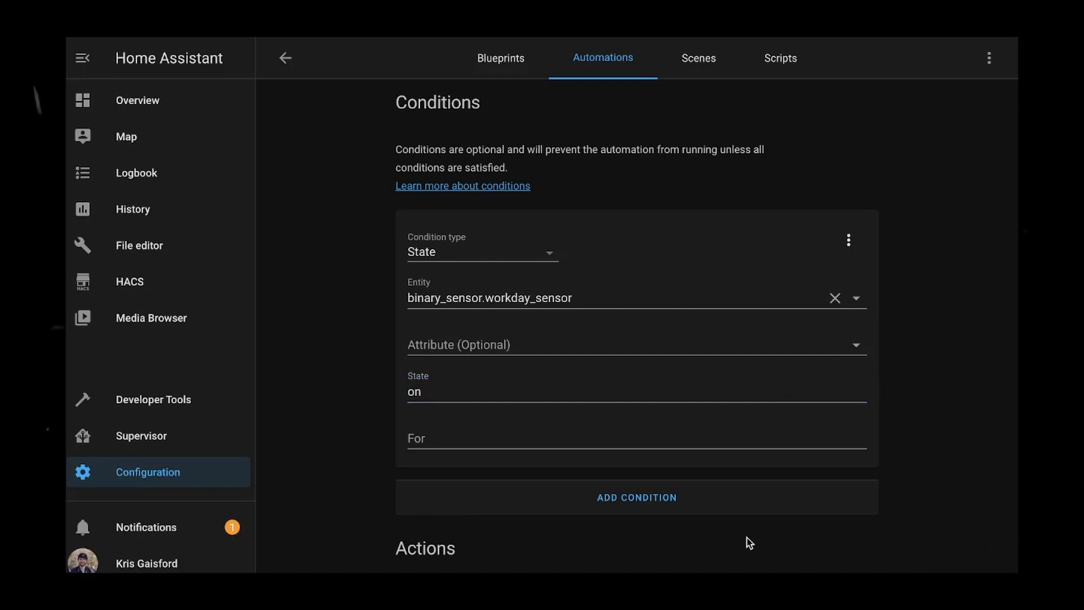
{"action": "mouse_move", "coordinate": [948, 394]}
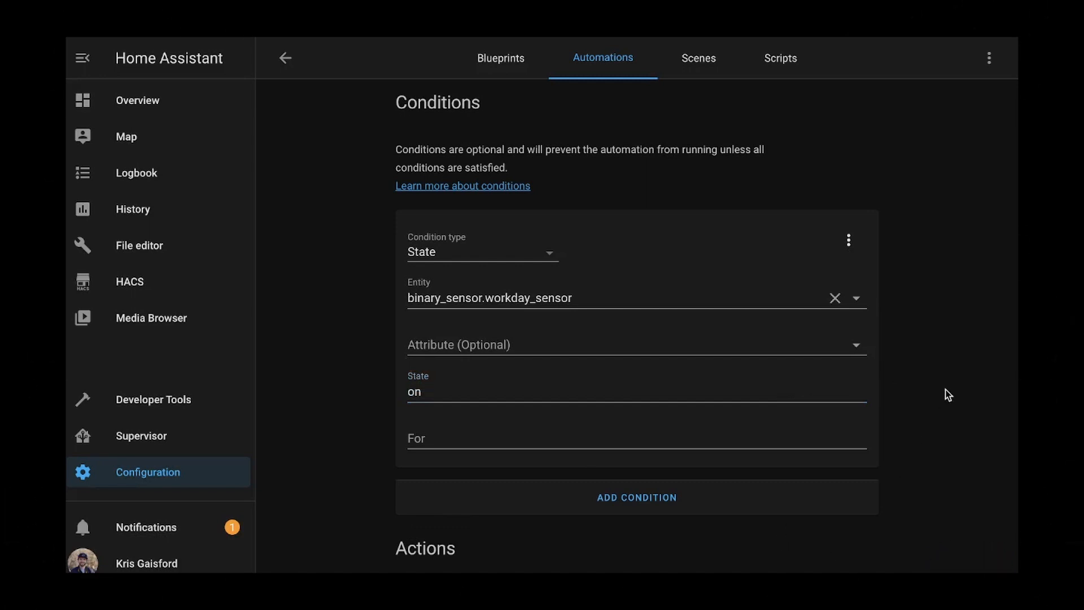
{"action": "scroll", "scroll_direction": "up", "scroll_amount": 3}
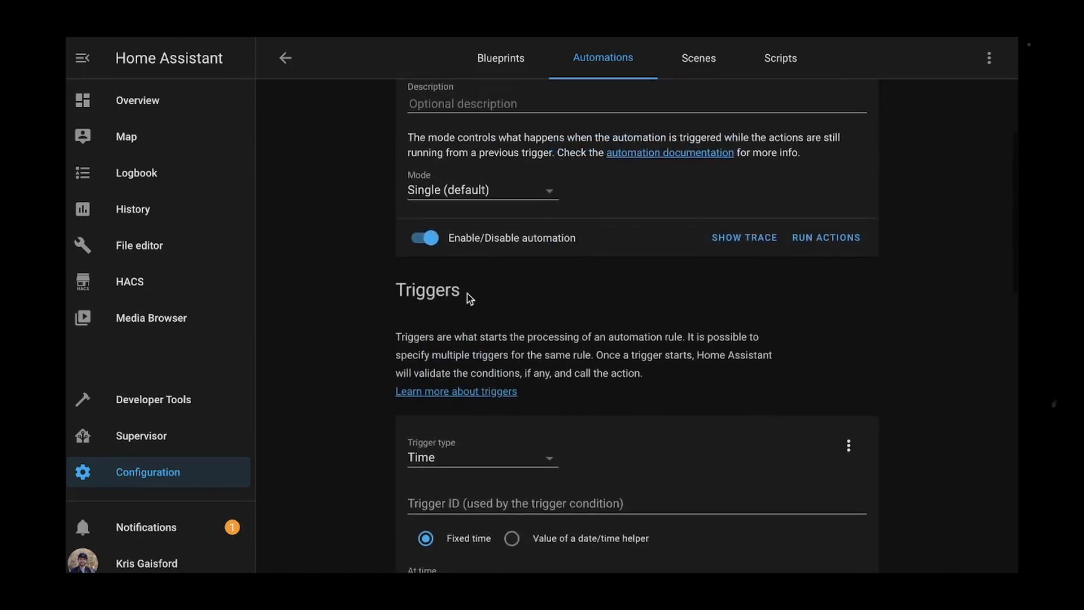
{"action": "scroll", "scroll_direction": "down", "scroll_amount": 3}
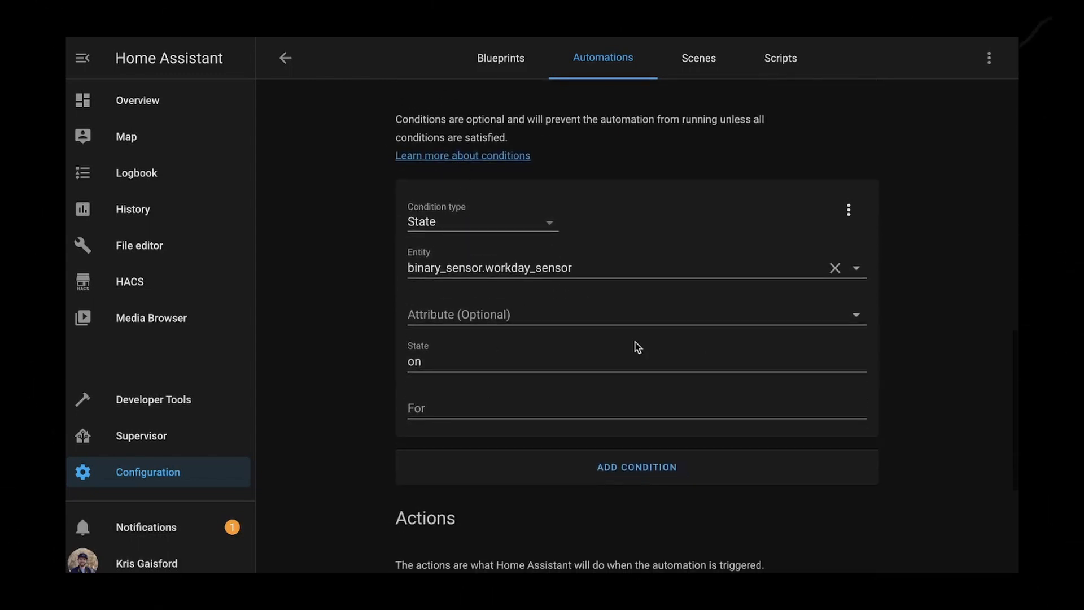
{"action": "mouse_move", "coordinate": [456, 328]}
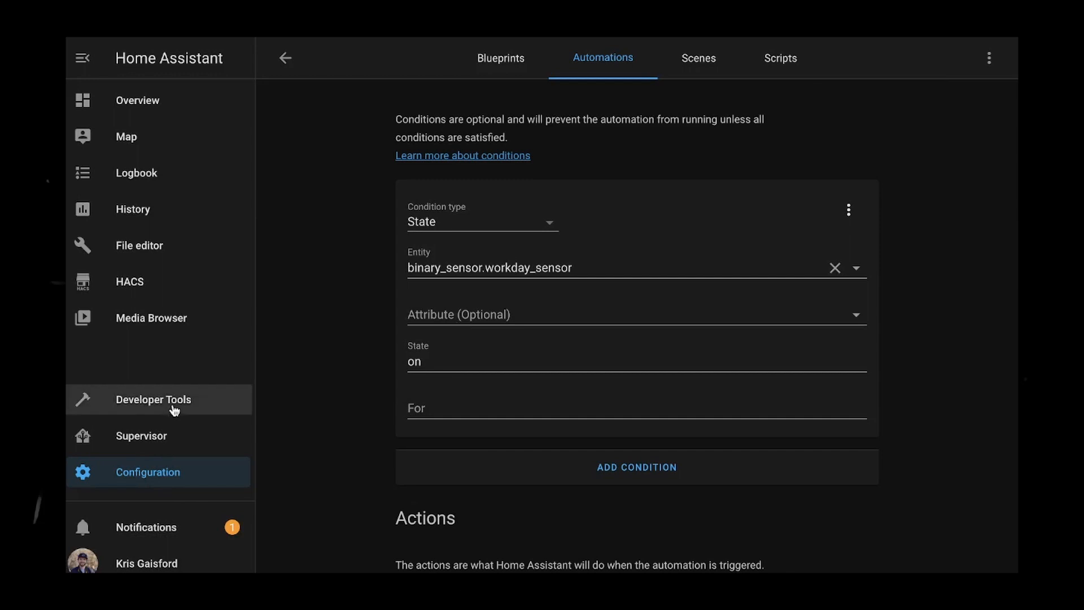
Step: Inspect binary_sensor.workday_sensor in Developer Tools States: state on, workdays Mon–Fri
{"action": "left_click", "coordinate": [153, 398]}
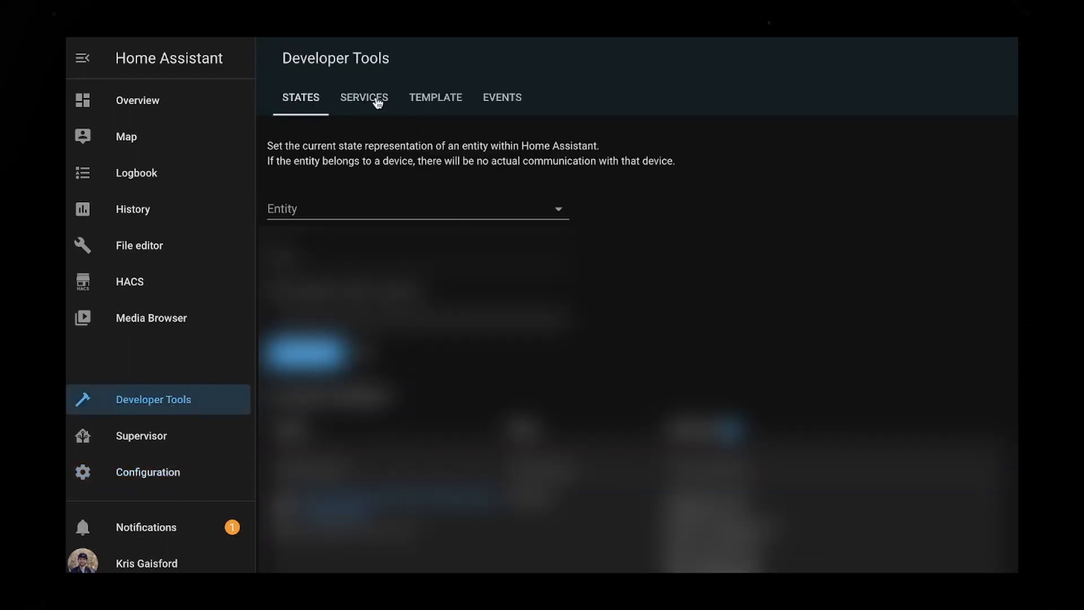
{"action": "left_click", "coordinate": [414, 208]}
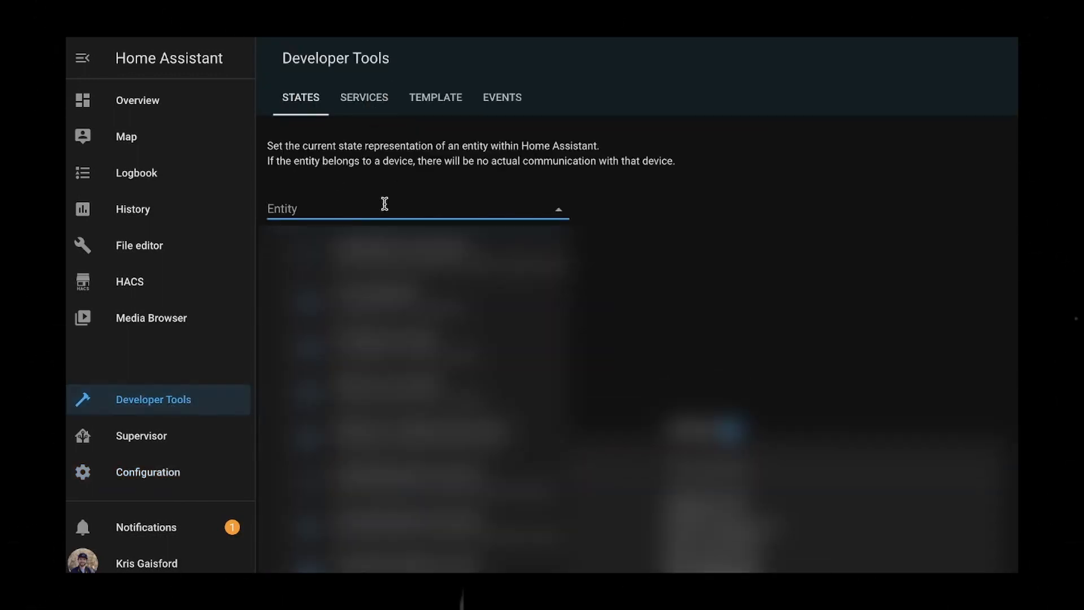
{"action": "type", "text": "workday_sensor"}
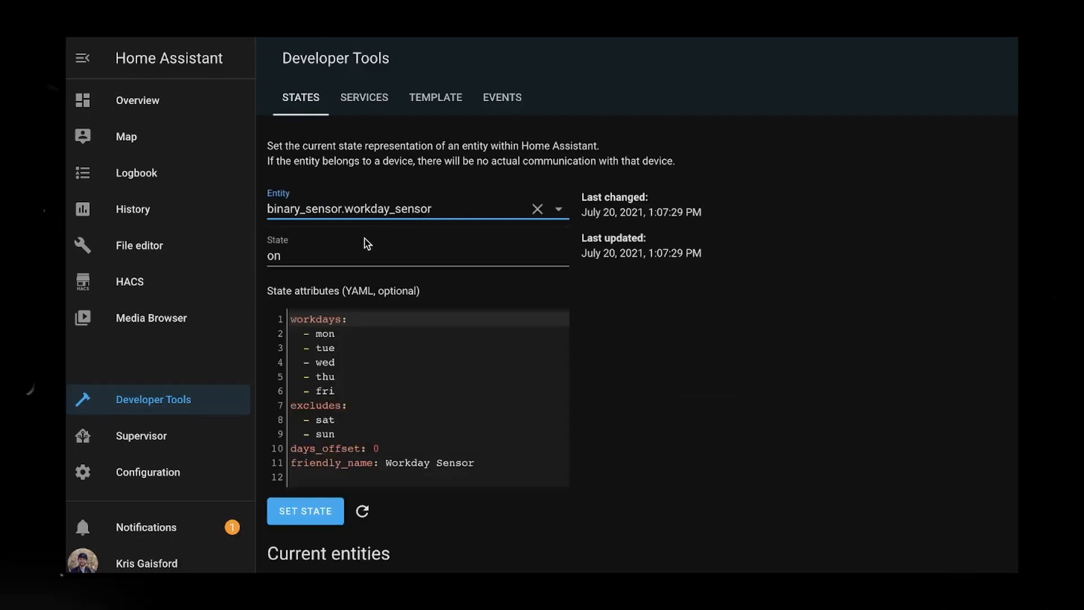
{"action": "mouse_move", "coordinate": [311, 320]}
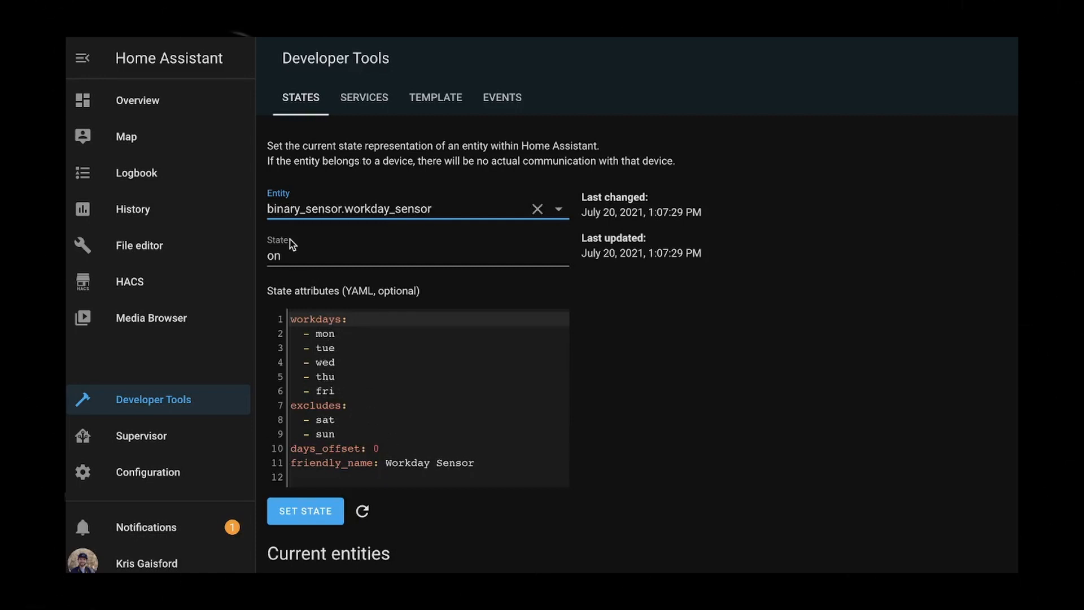
{"action": "mouse_move", "coordinate": [700, 365]}
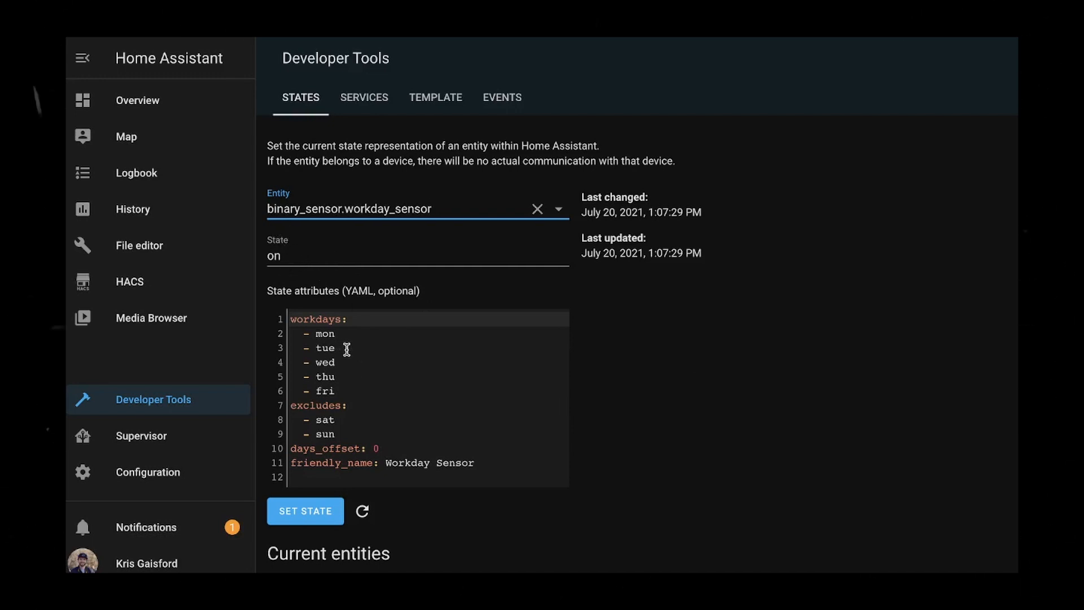
{"action": "mouse_move", "coordinate": [348, 350]}
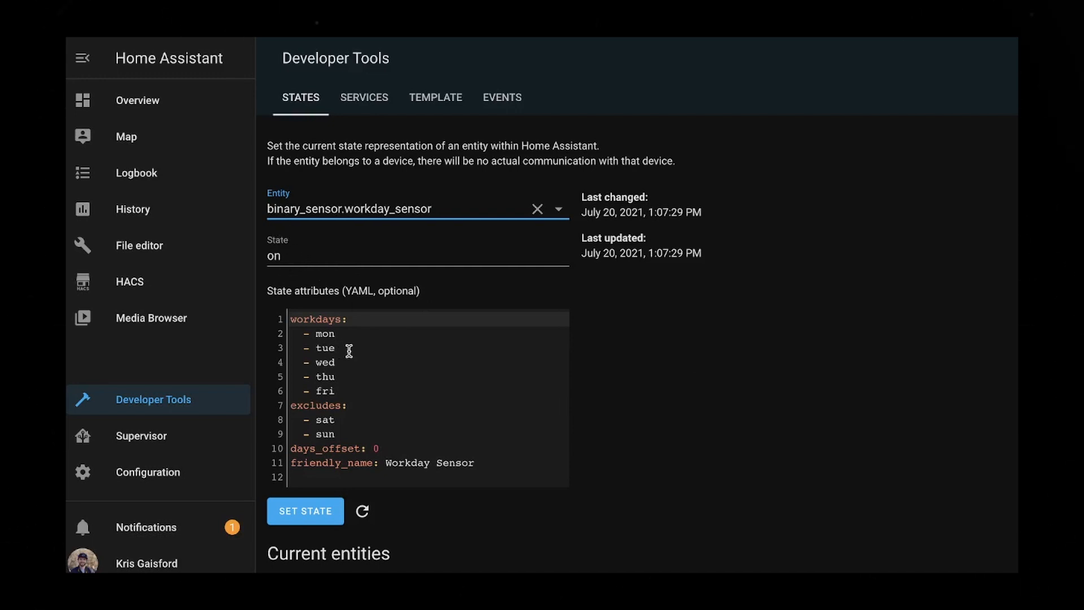
{"action": "double_click", "coordinate": [324, 348]}
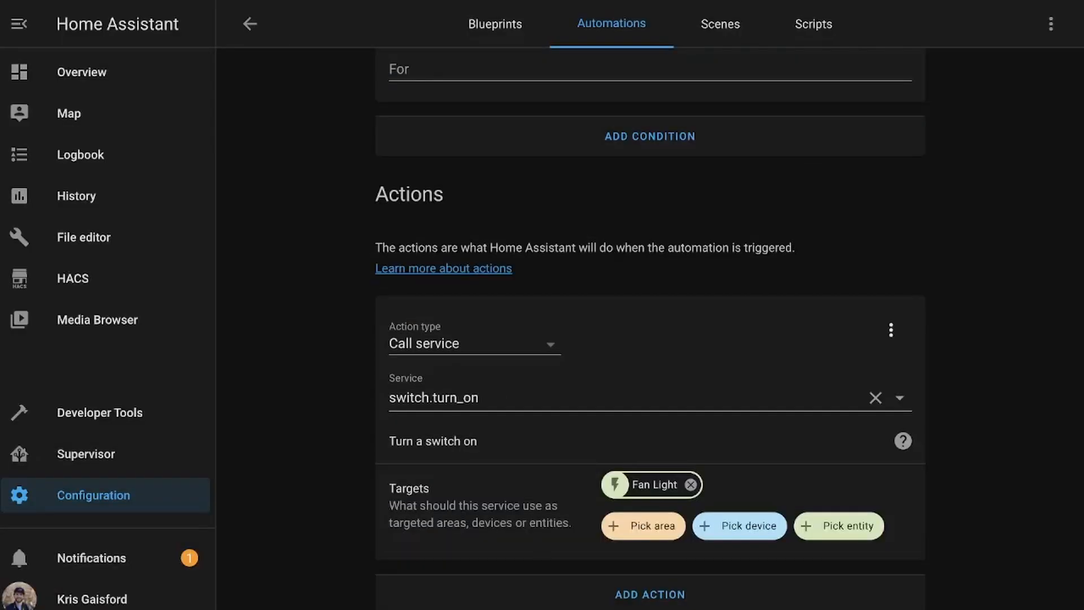
{"action": "mouse_move", "coordinate": [340, 496]}
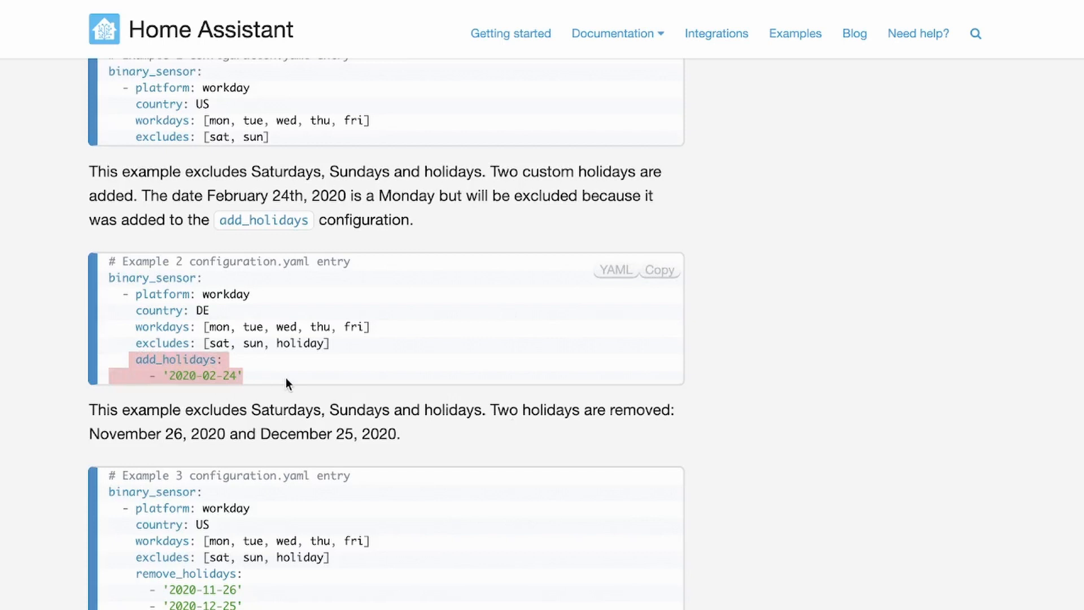
{"action": "mouse_move", "coordinate": [176, 380]}
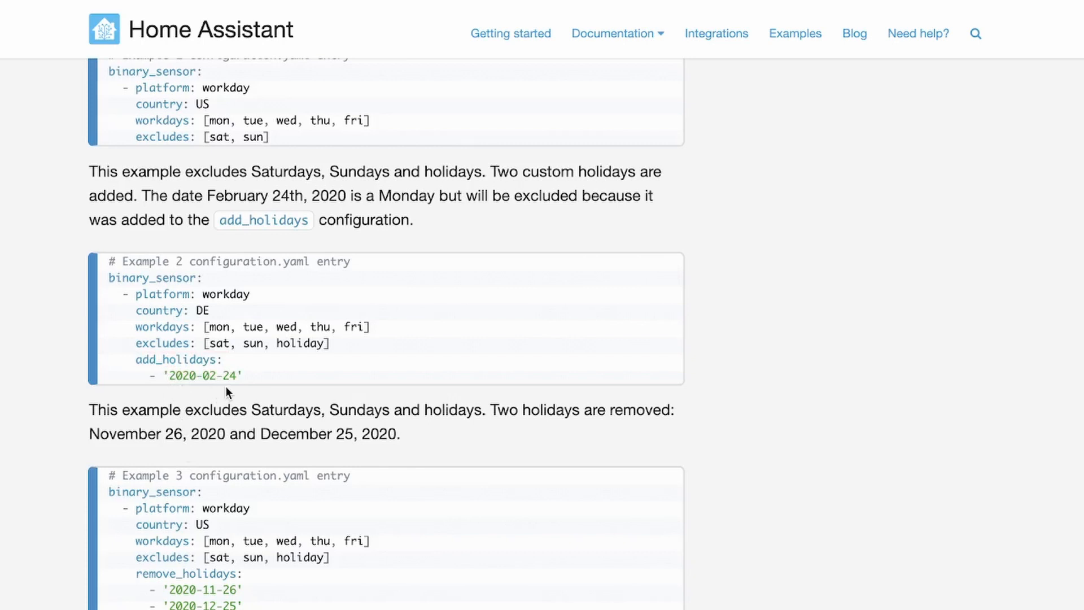
{"action": "mouse_move", "coordinate": [172, 374]}
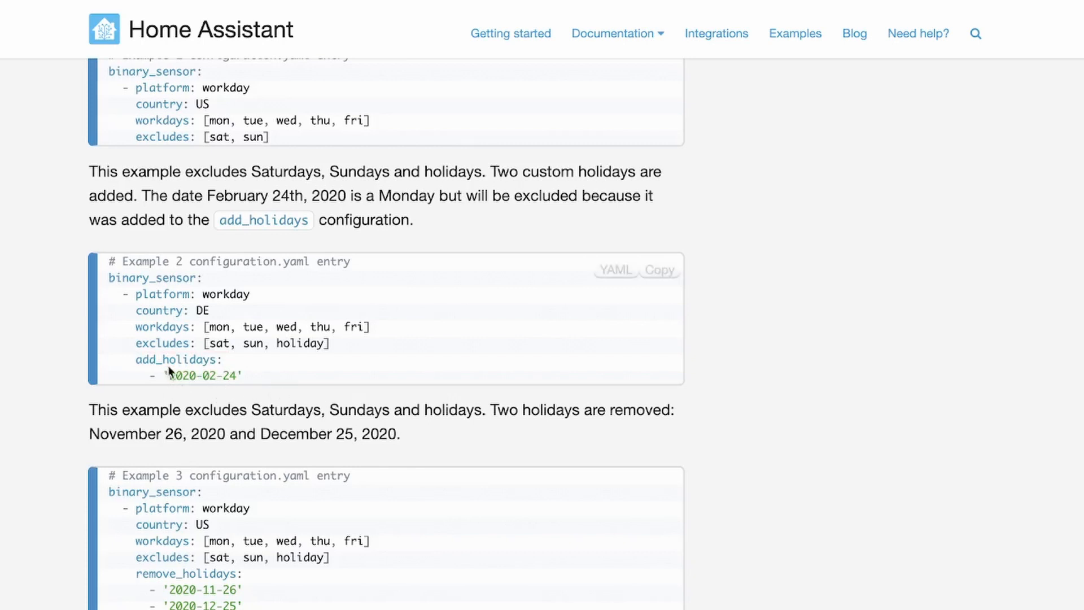
{"action": "left_click_drag", "start_coordinate": [136, 359], "coordinate": [242, 375]}
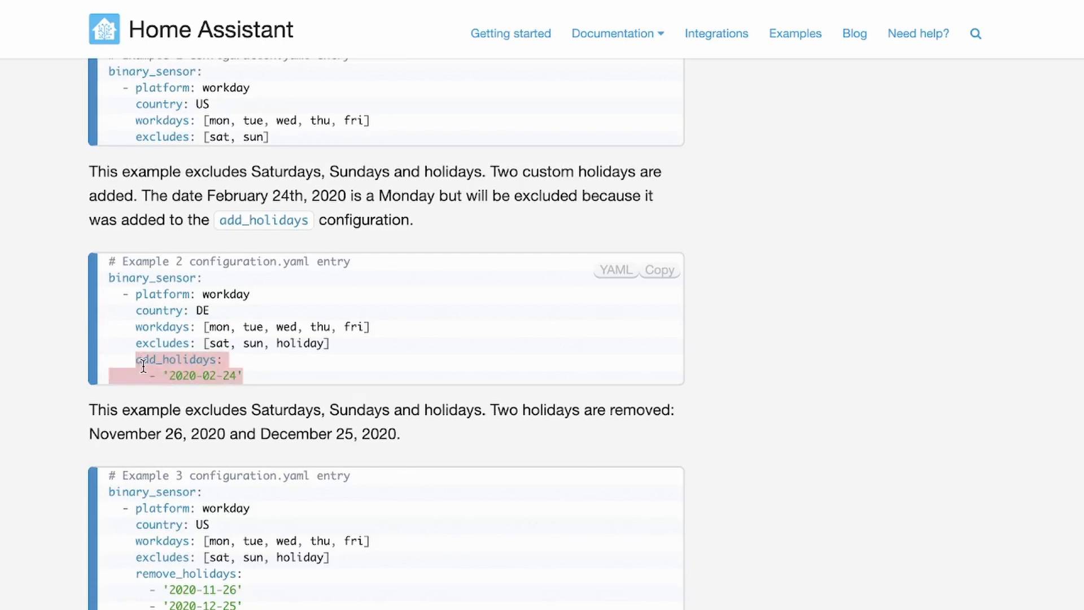
{"action": "scroll", "scroll_direction": "down", "scroll_amount": 3}
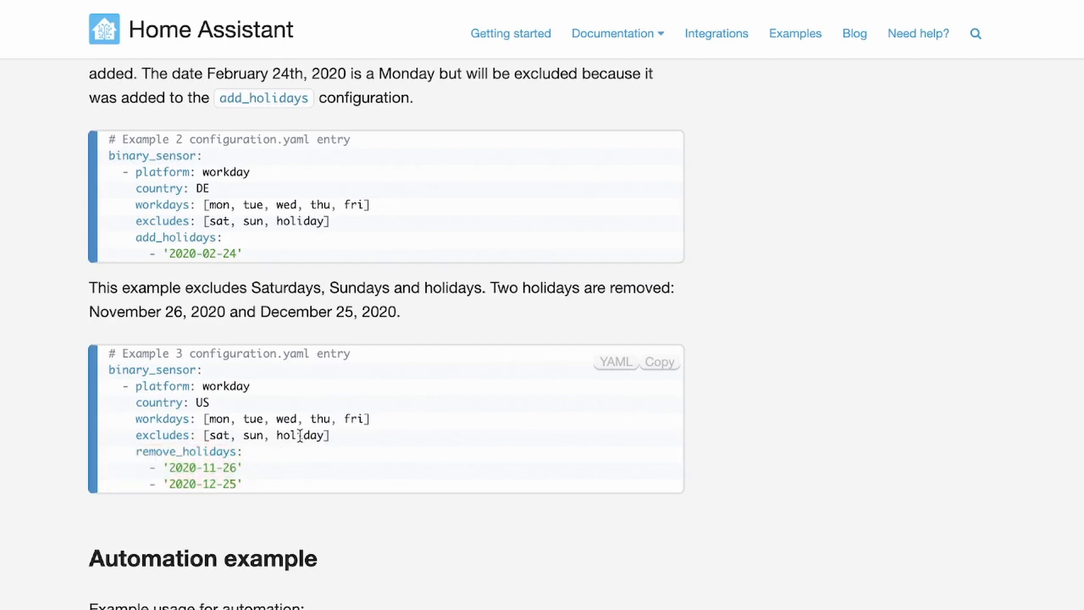
{"action": "double_click", "coordinate": [303, 436]}
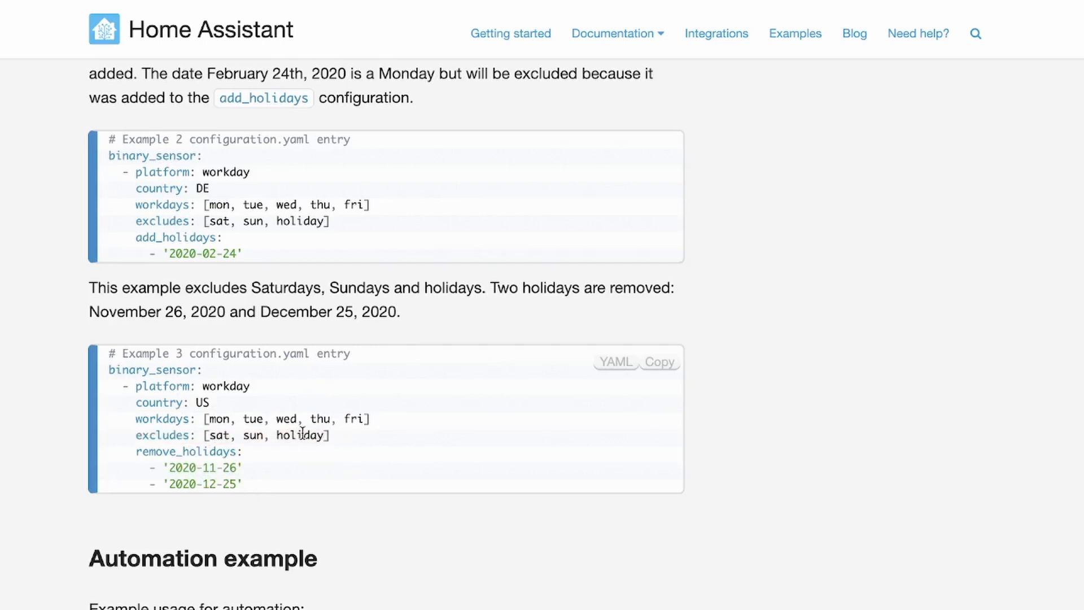
{"action": "mouse_move", "coordinate": [274, 435]}
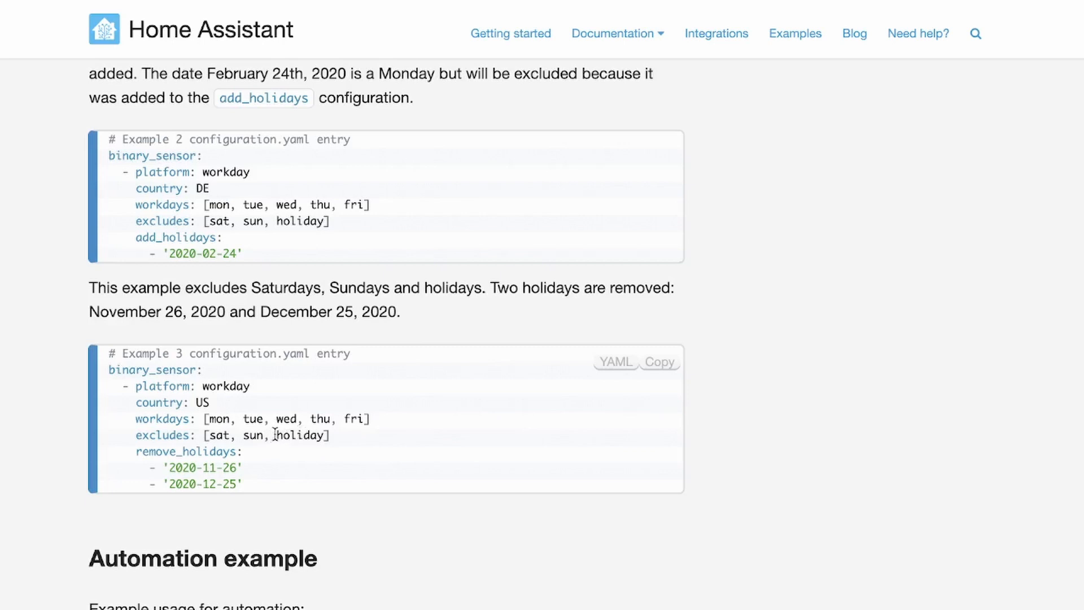
{"action": "double_click", "coordinate": [266, 435]}
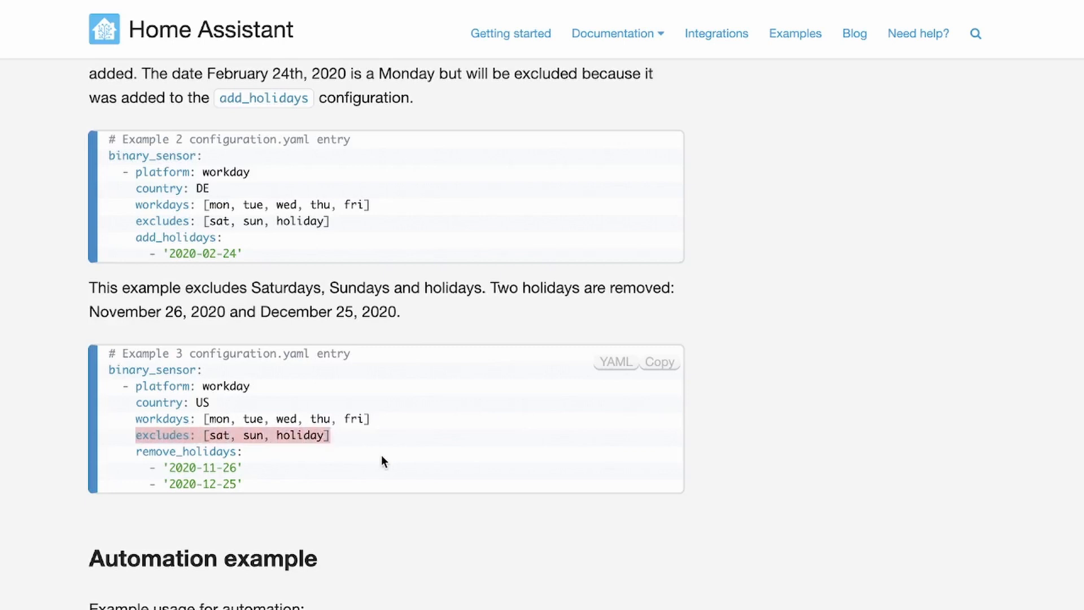
{"action": "scroll", "scroll_direction": "down", "scroll_amount": 3}
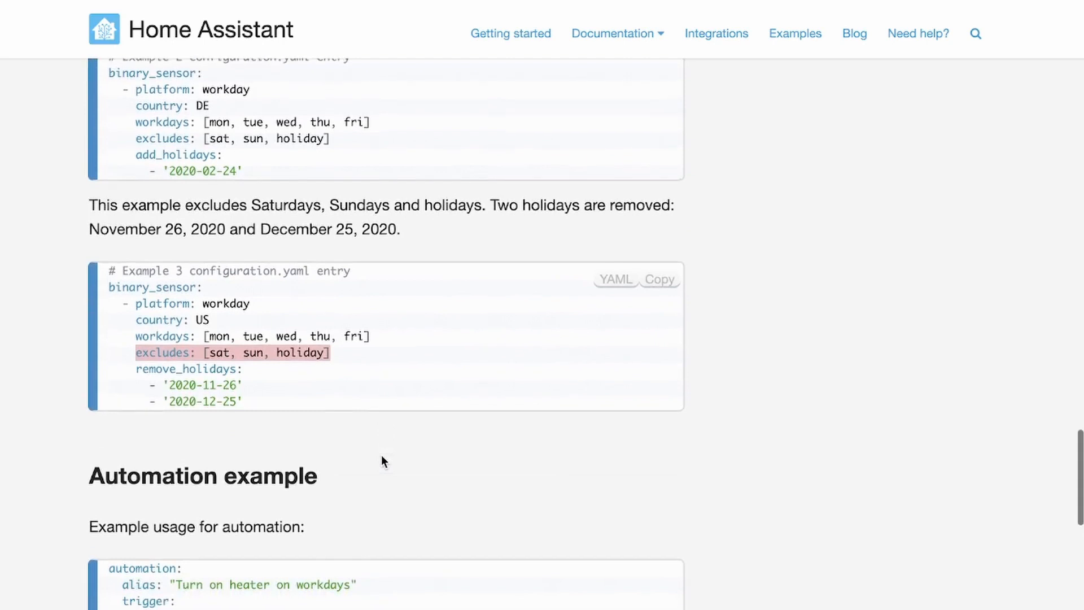